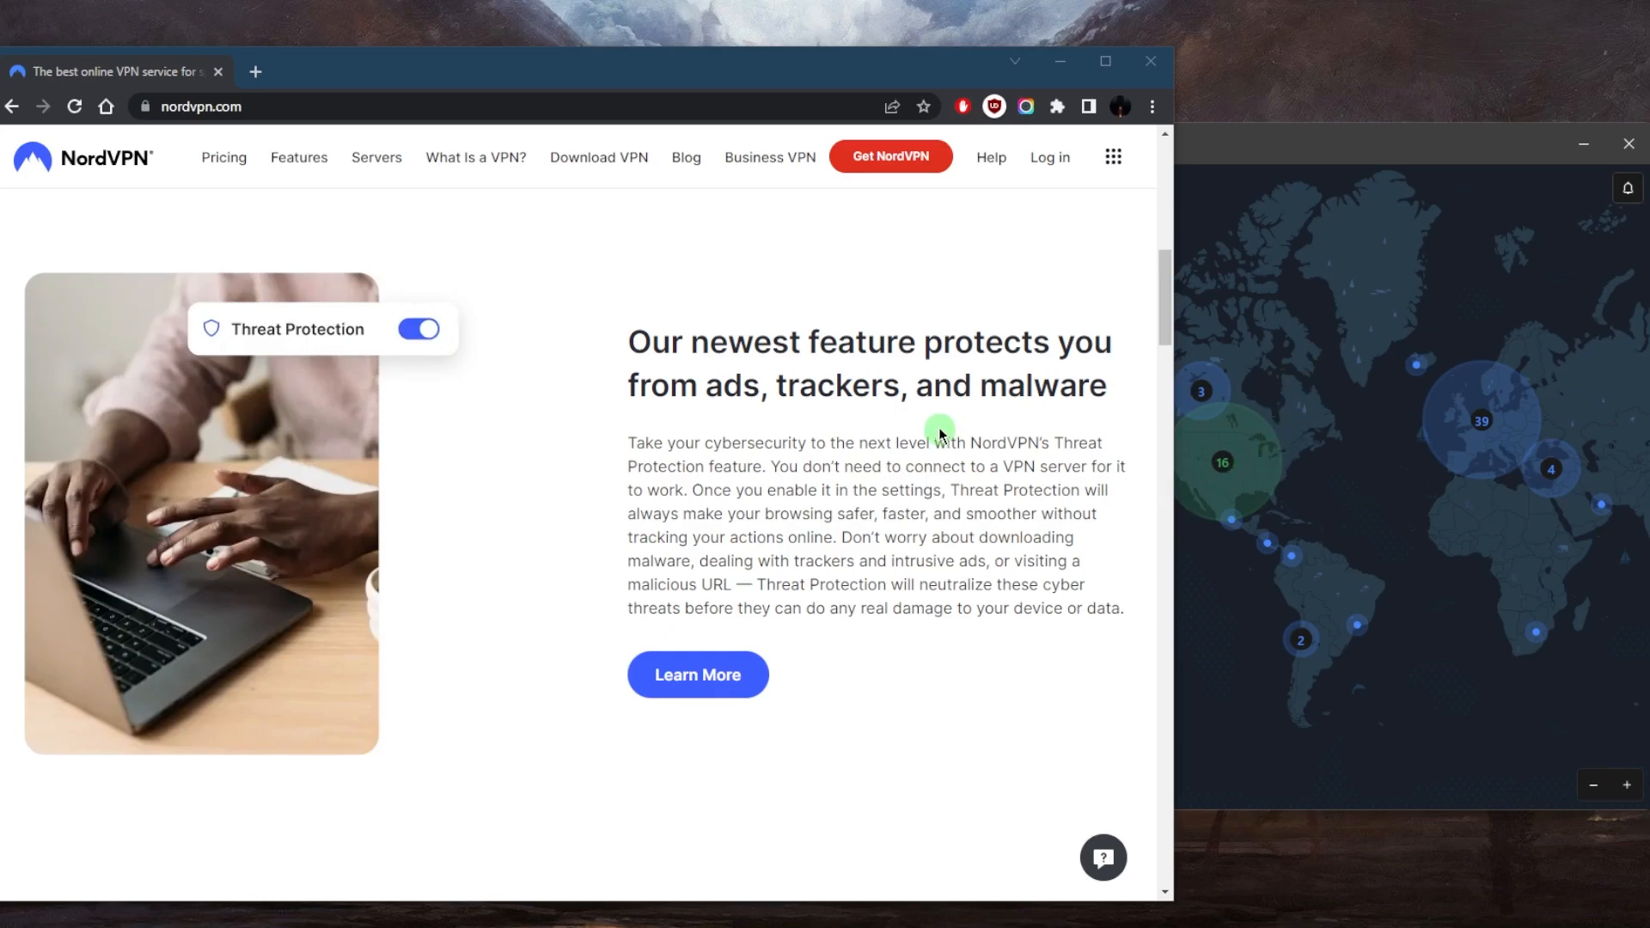
pyautogui.moveTo(799, 368)
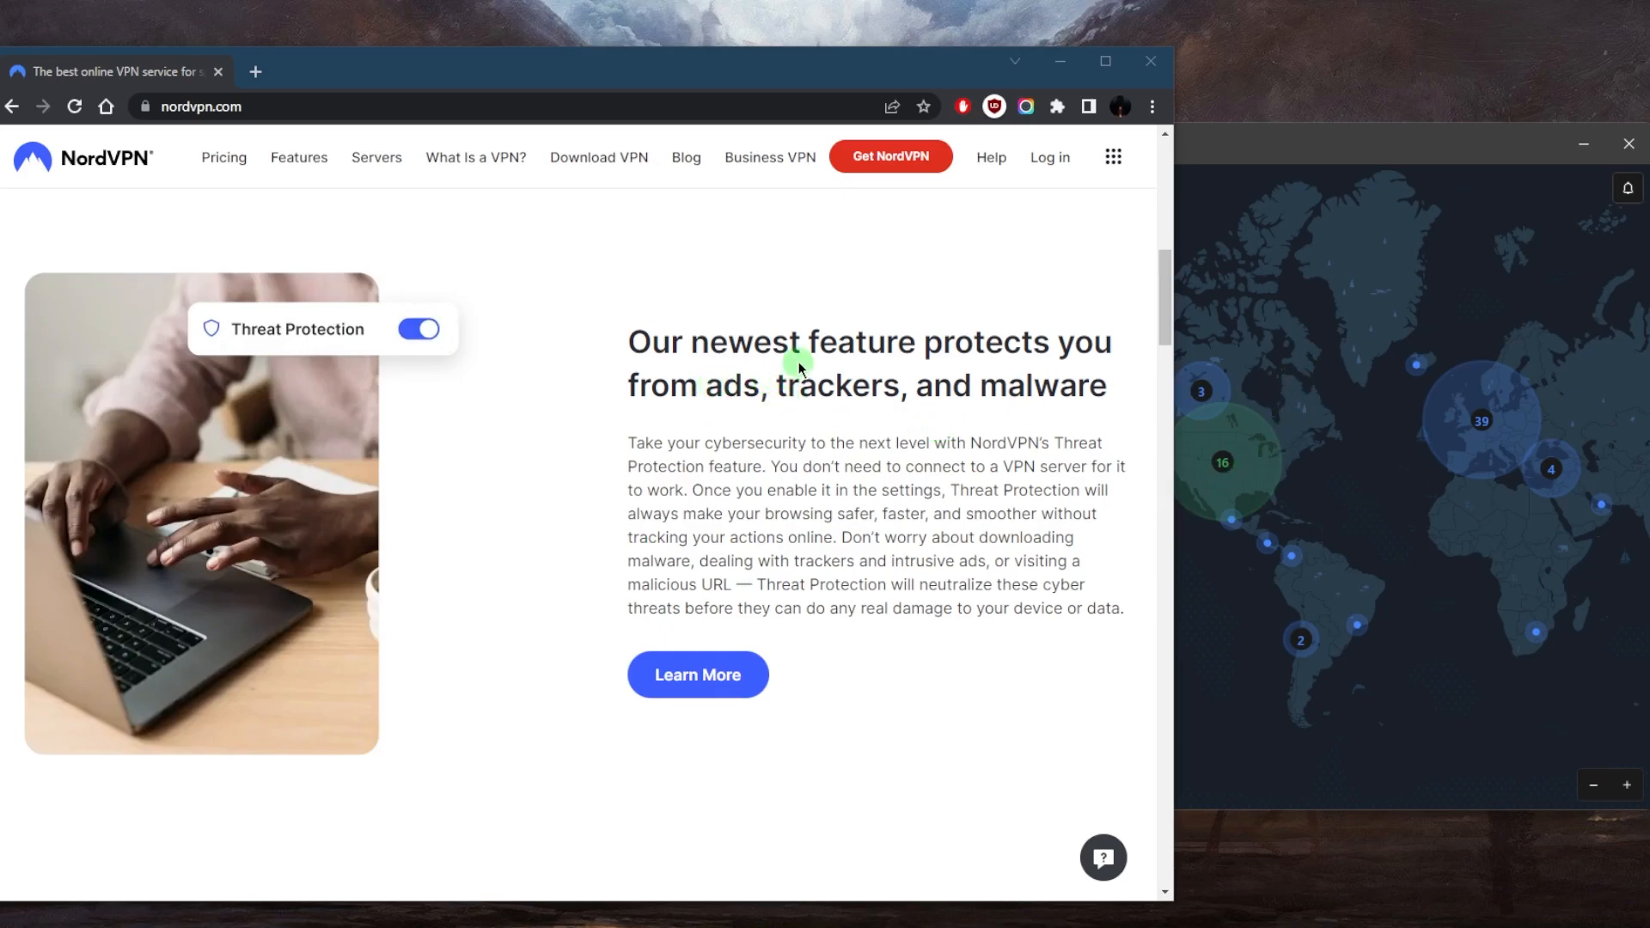
pyautogui.moveTo(882, 530)
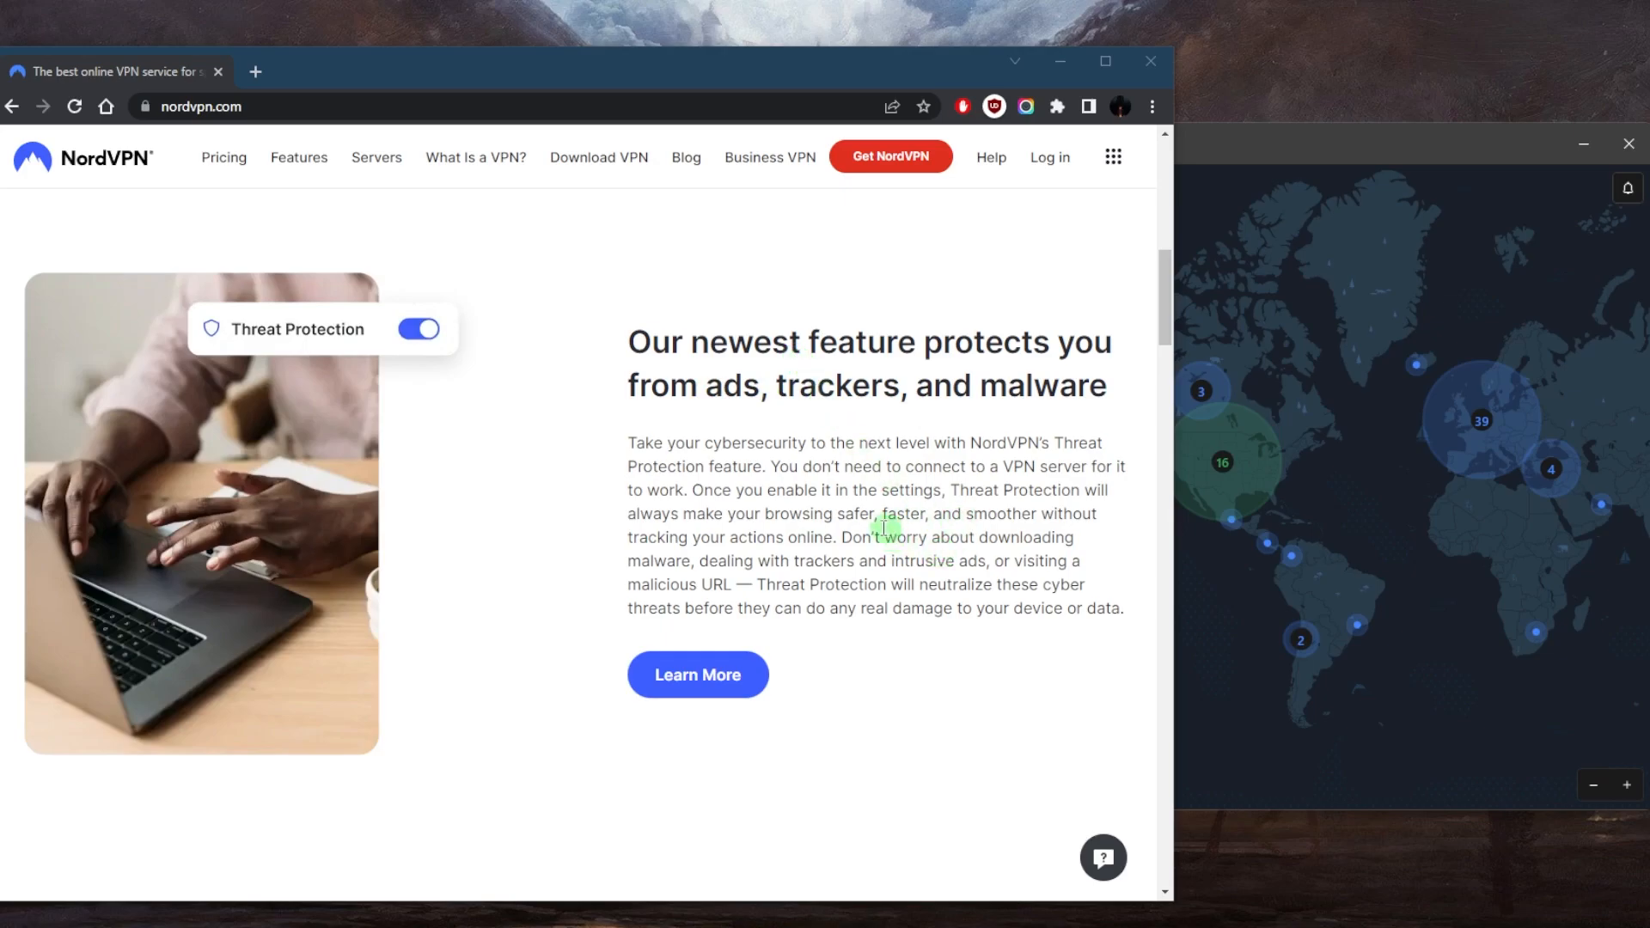
pyautogui.moveTo(842, 442)
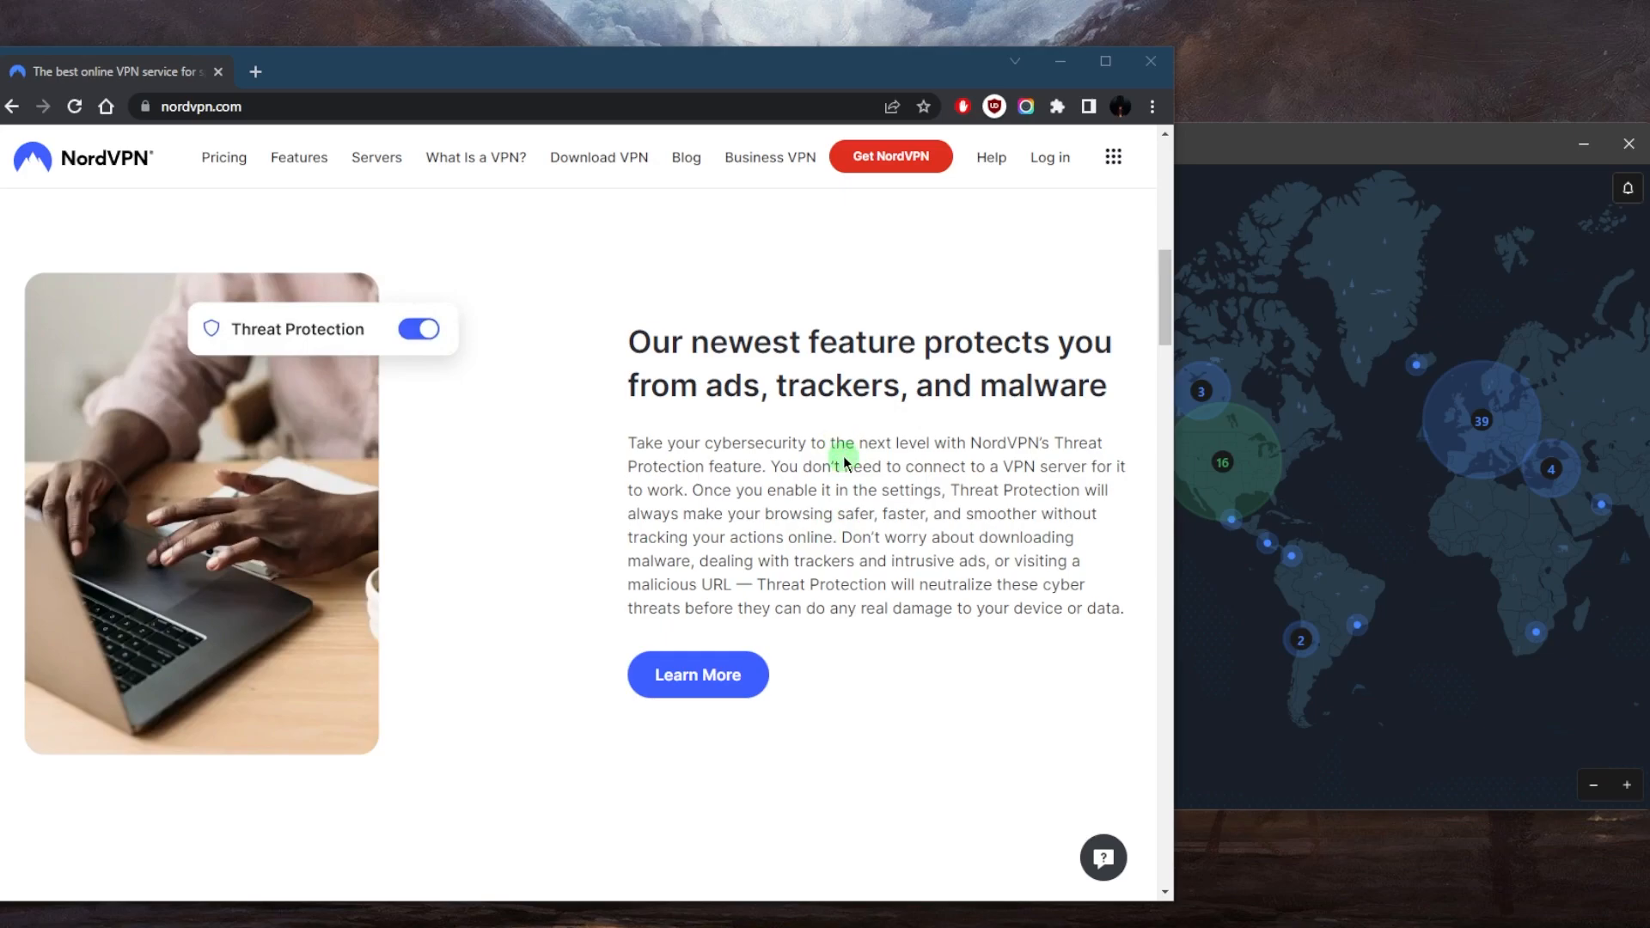
pyautogui.moveTo(837, 428)
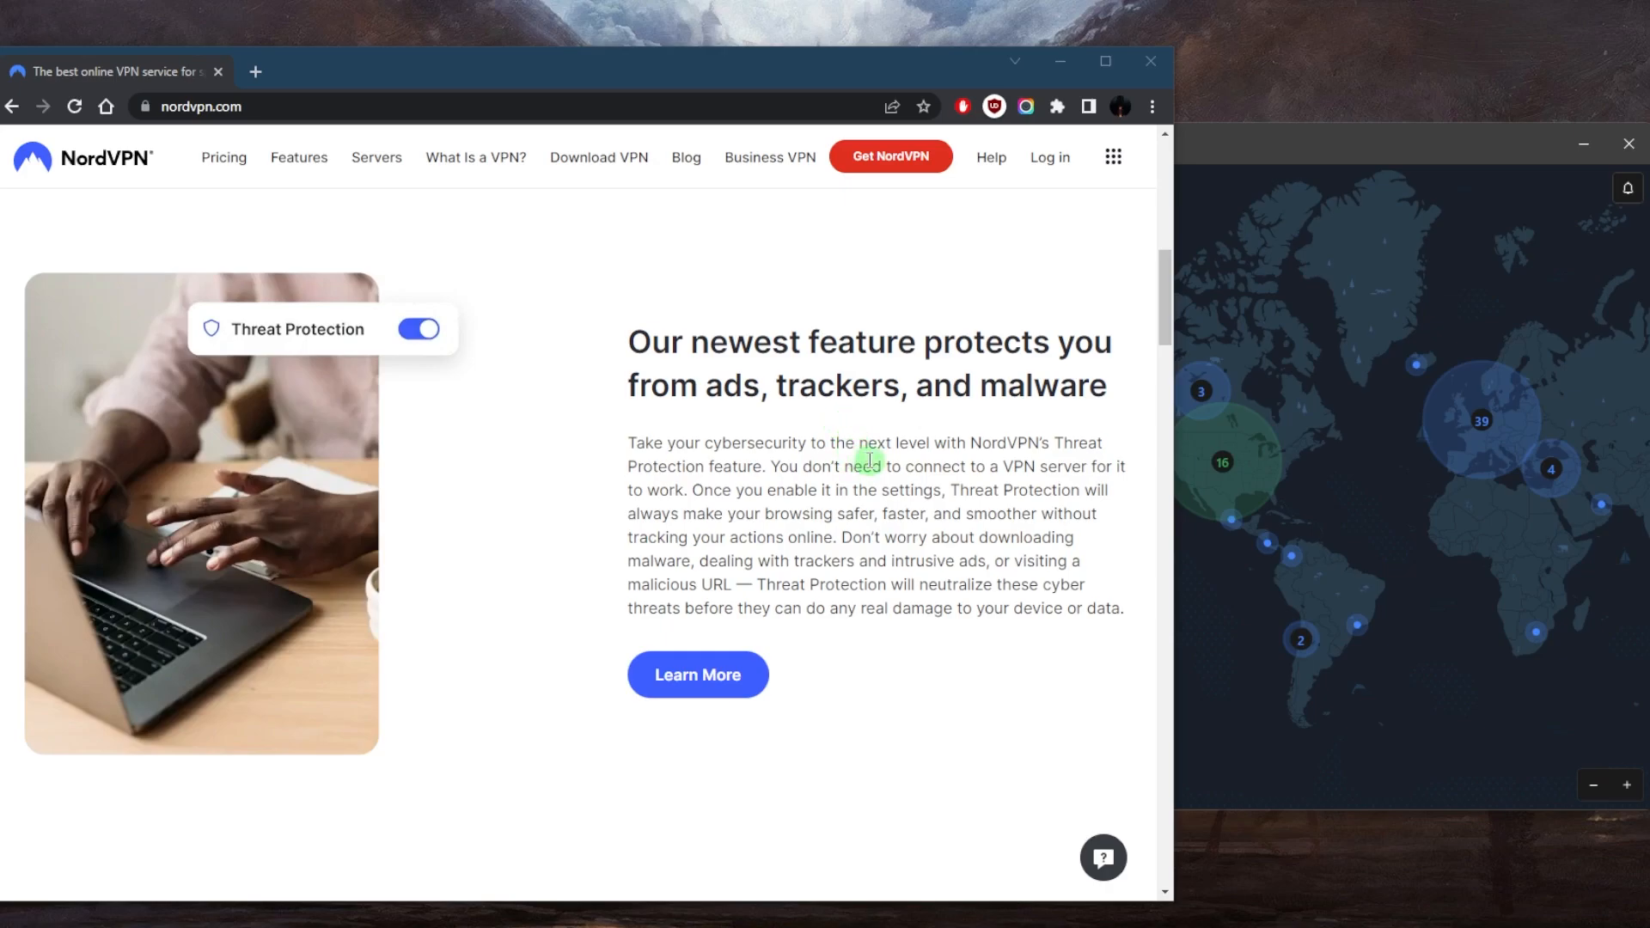
pyautogui.moveTo(598, 156)
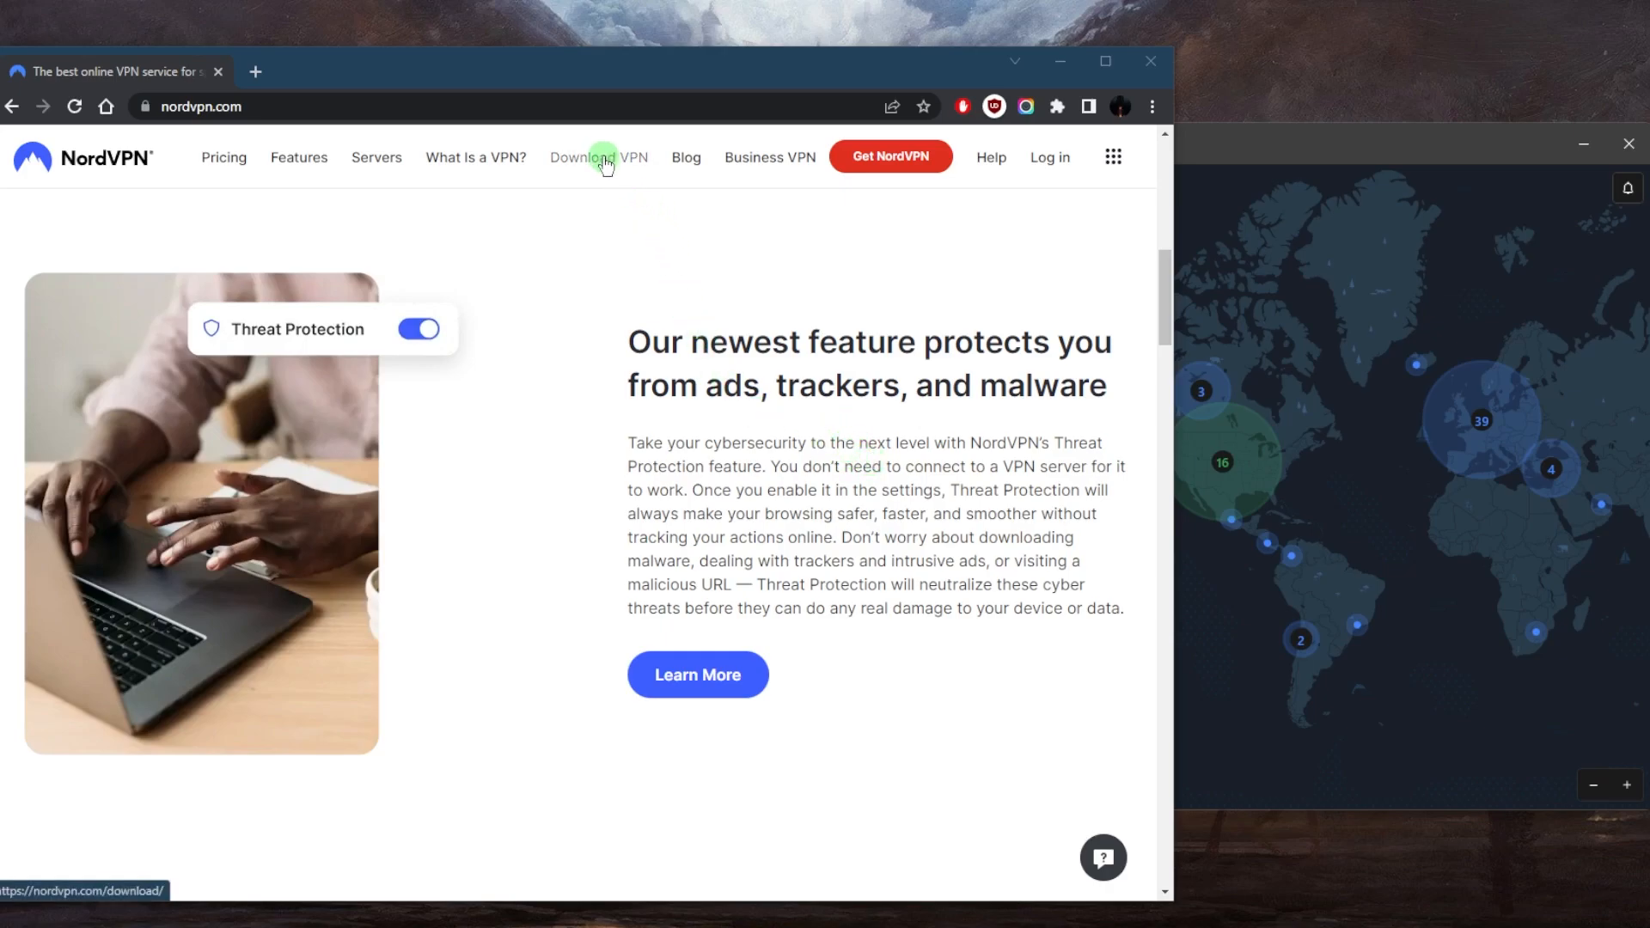
# - Go to the Download VPN page for Windows PC and scroll to the Download App button
pyautogui.click(598, 156)
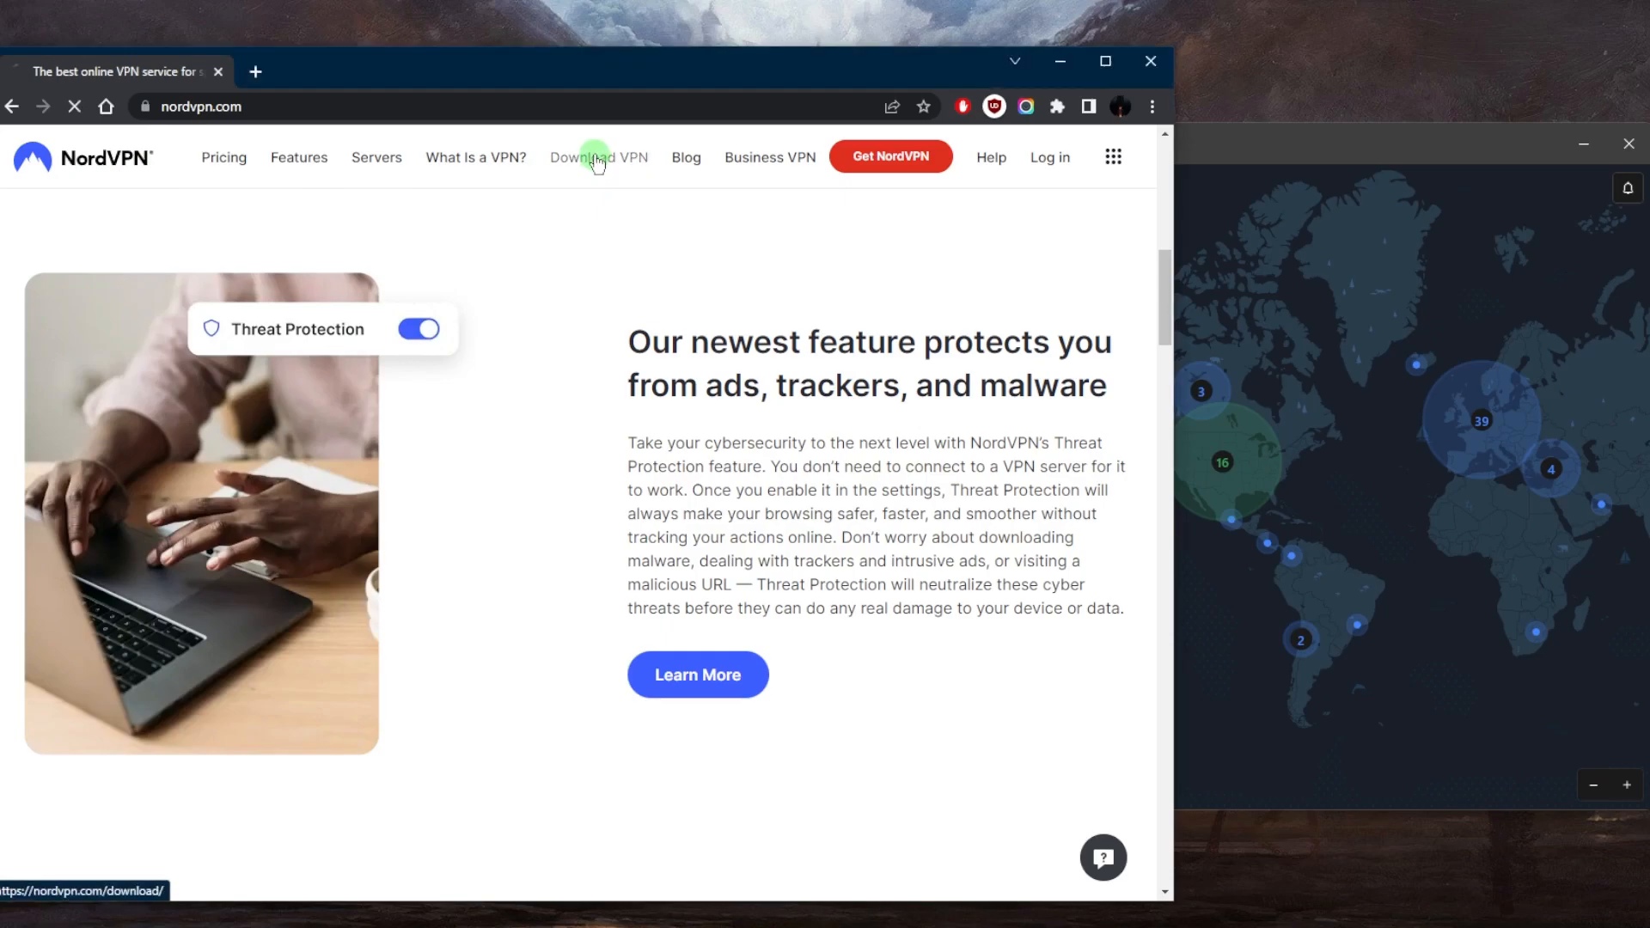
pyautogui.click(598, 156)
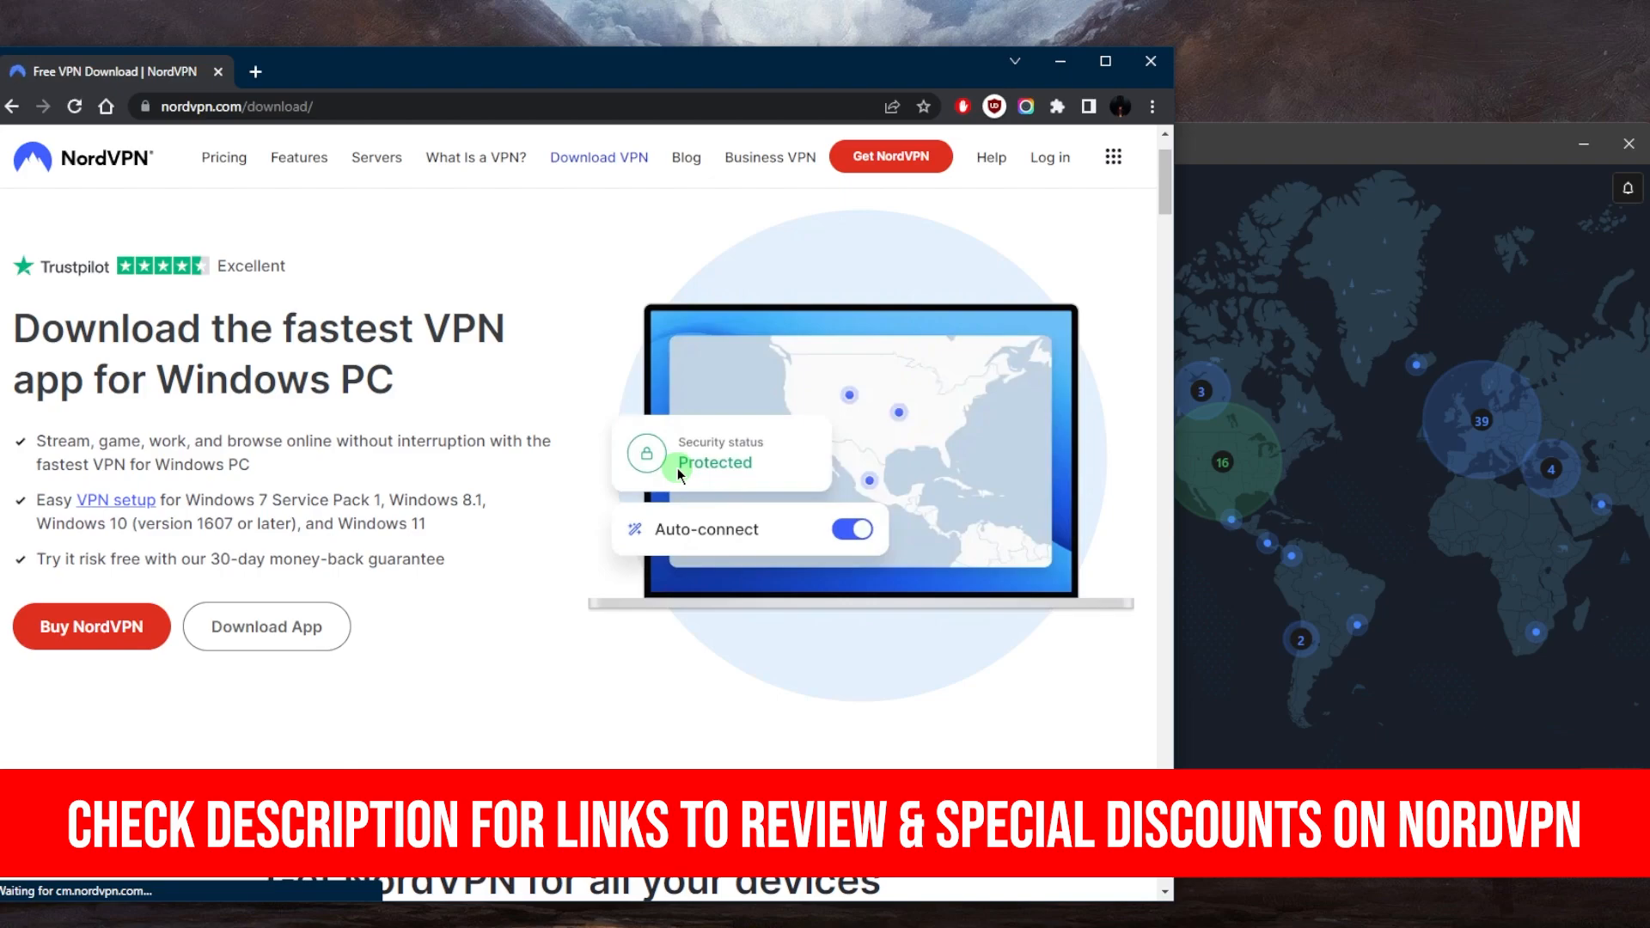
pyautogui.scroll(-3)
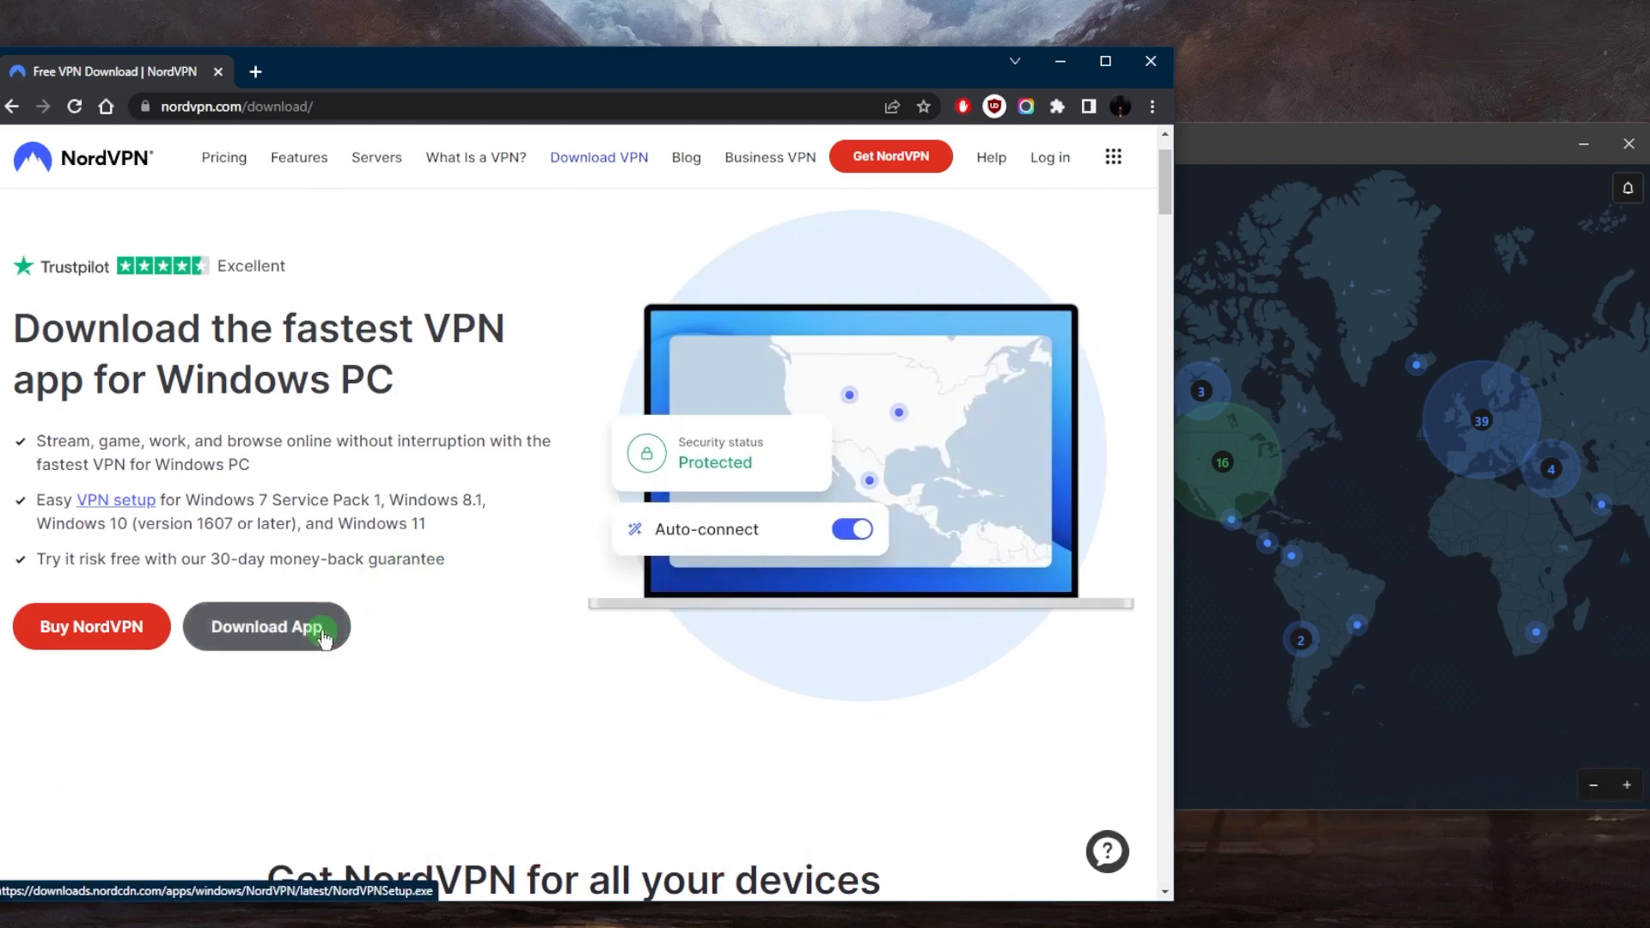
pyautogui.scroll(-3)
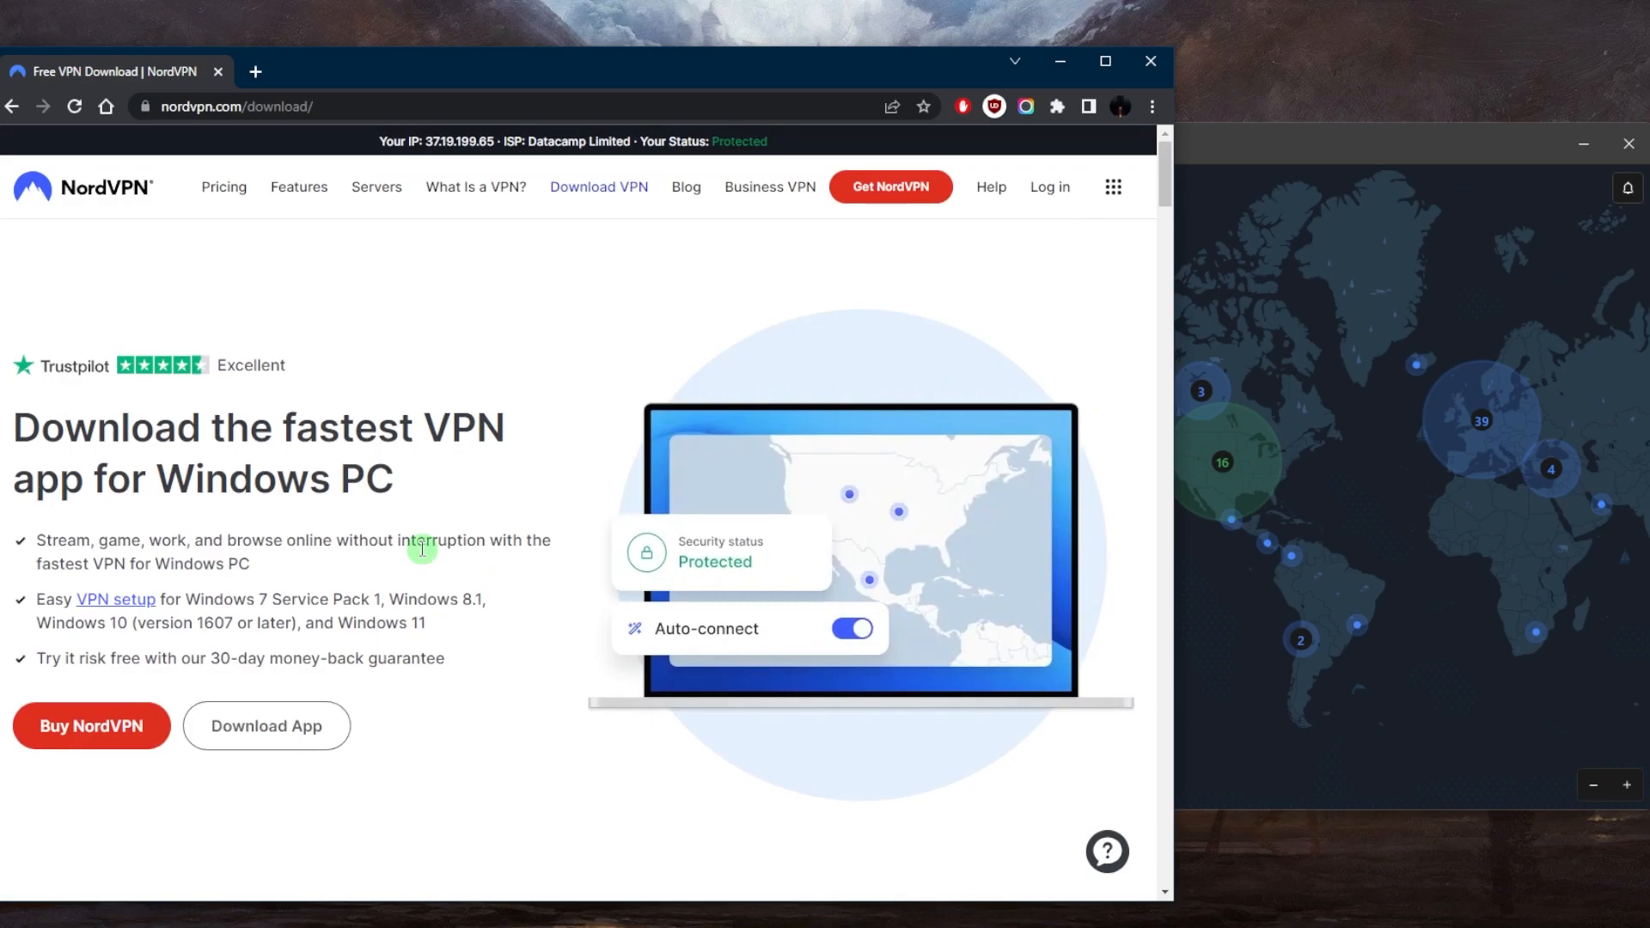
pyautogui.moveTo(555, 462)
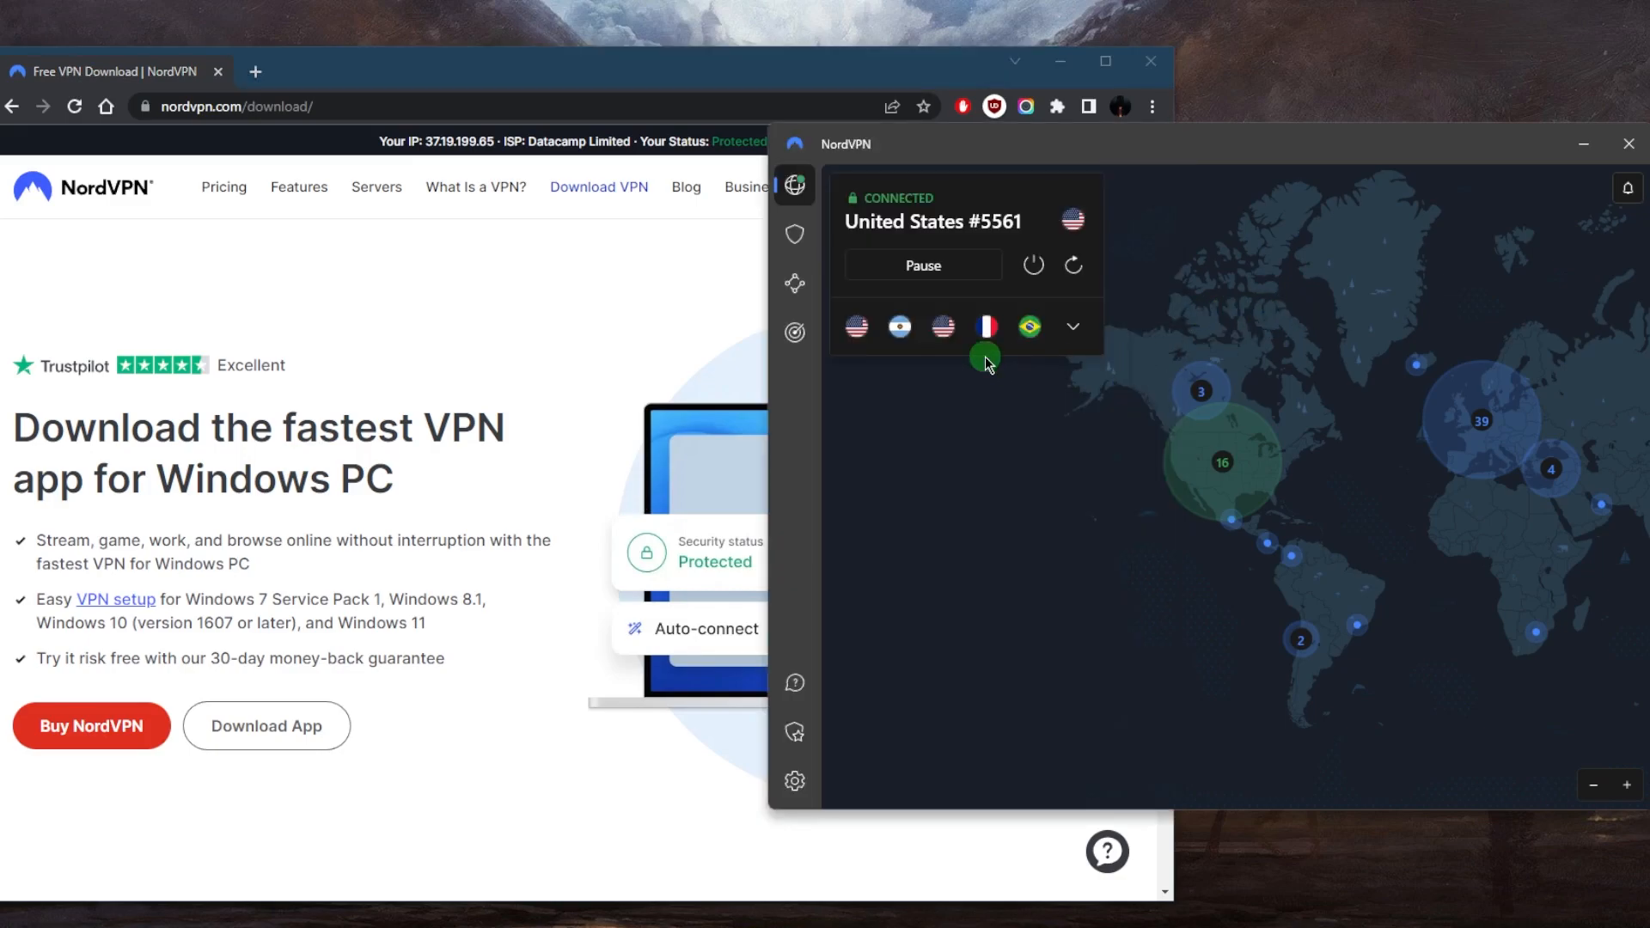
# - Disconnect from the United States server and connect to the Switzerland pin on the map
pyautogui.click(1073, 327)
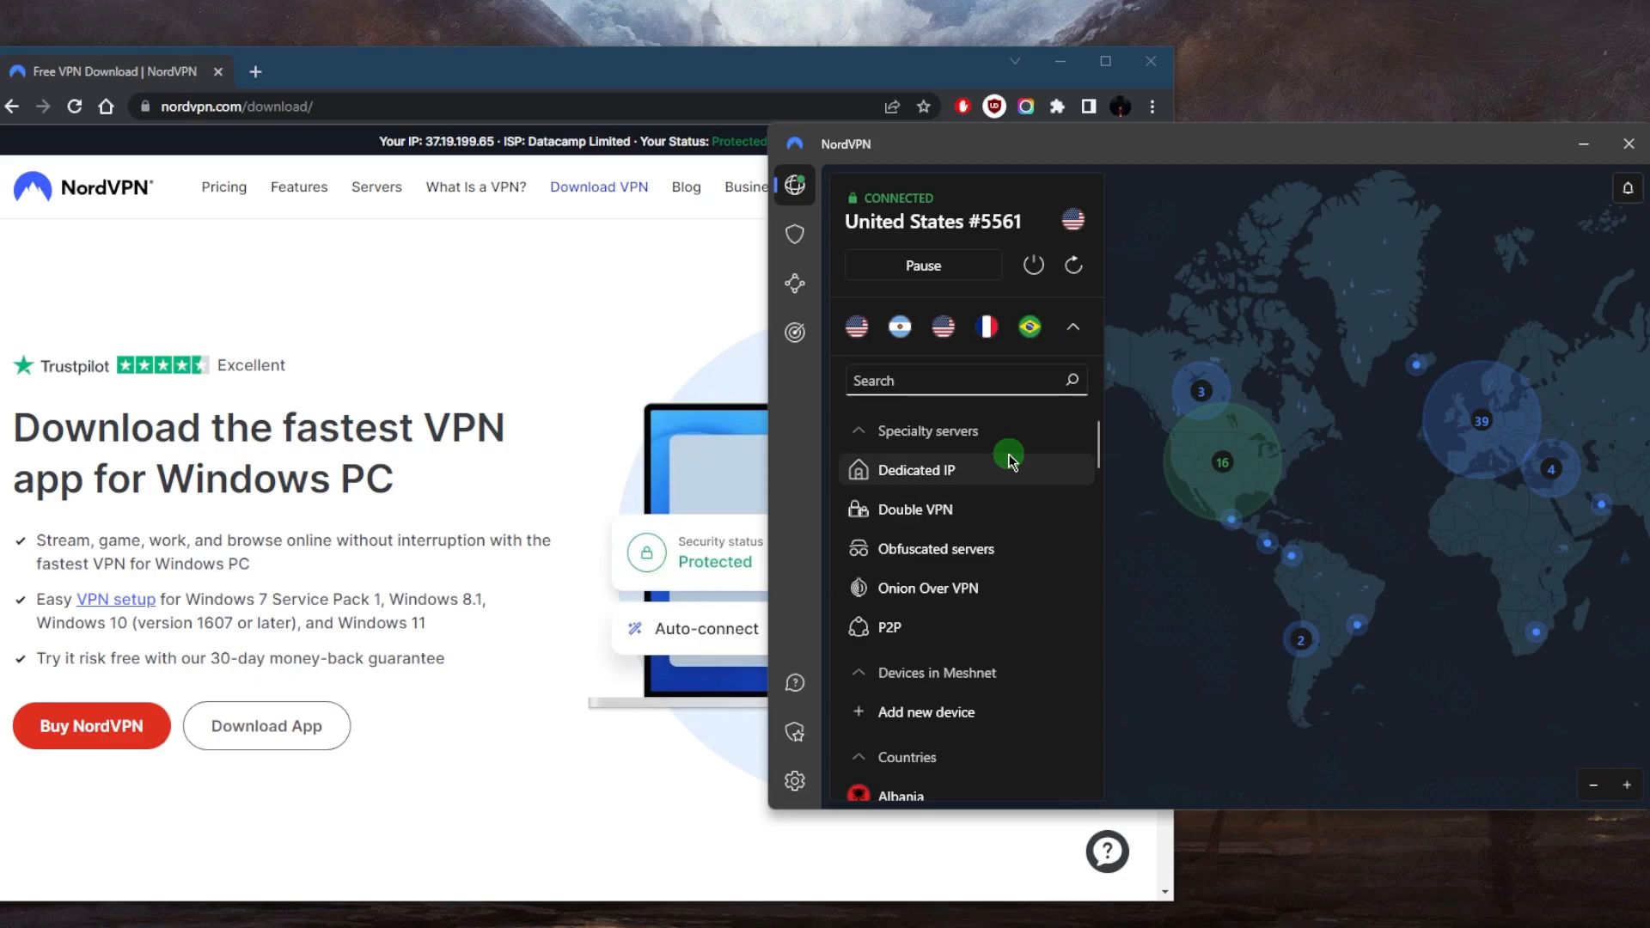
pyautogui.moveTo(1146, 428)
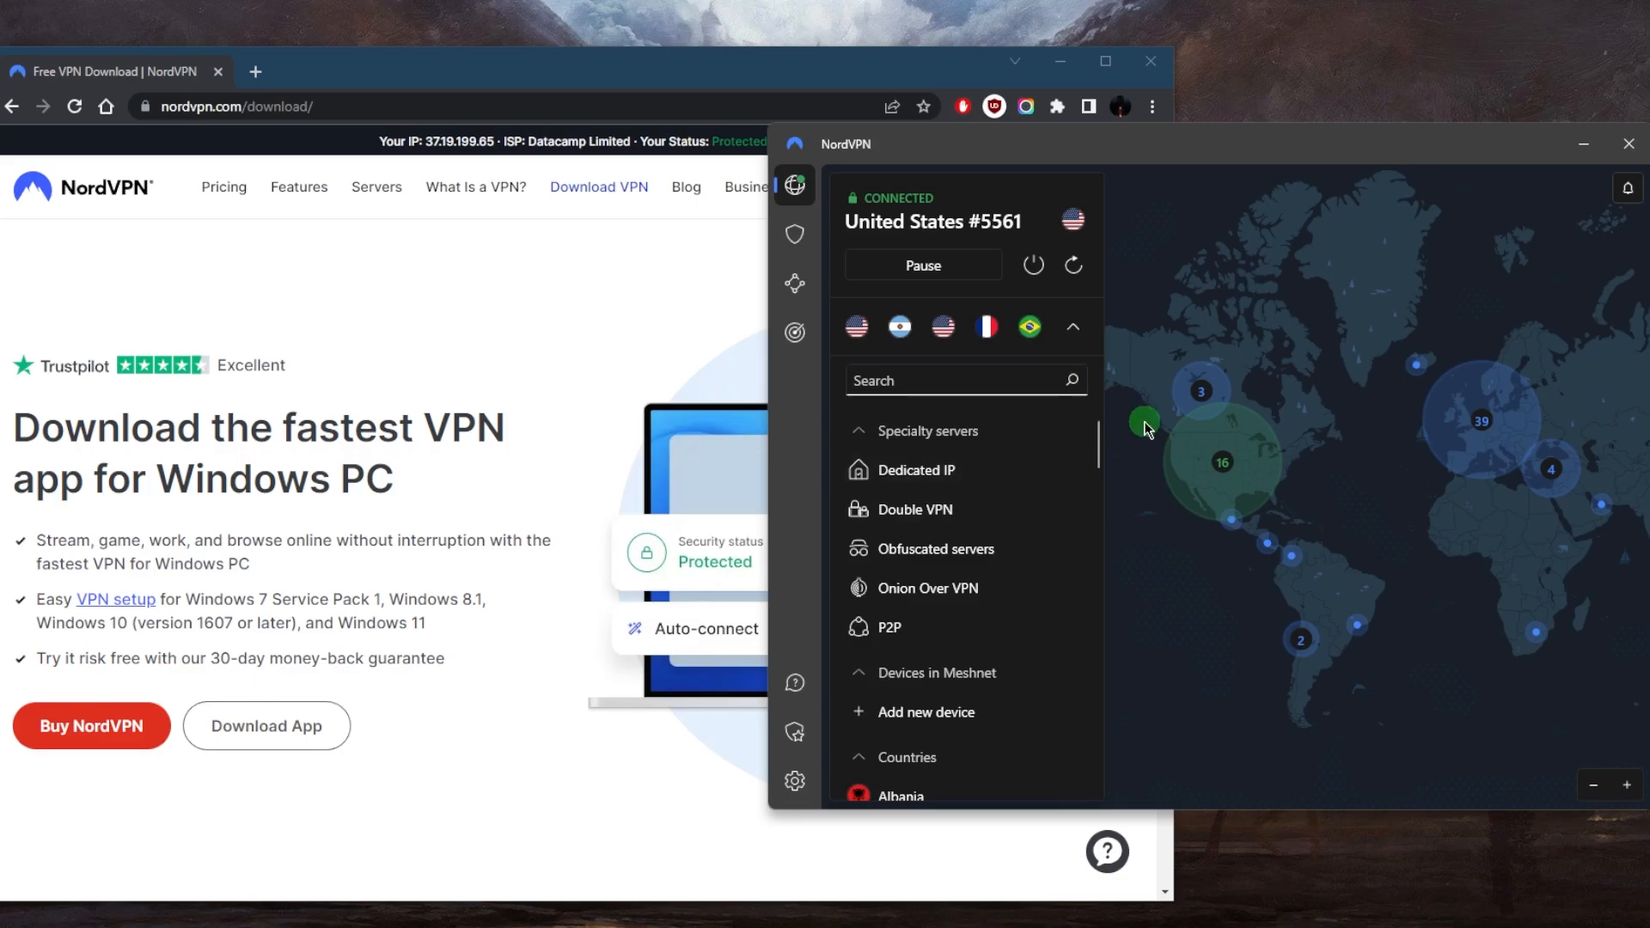
pyautogui.moveTo(1308, 357)
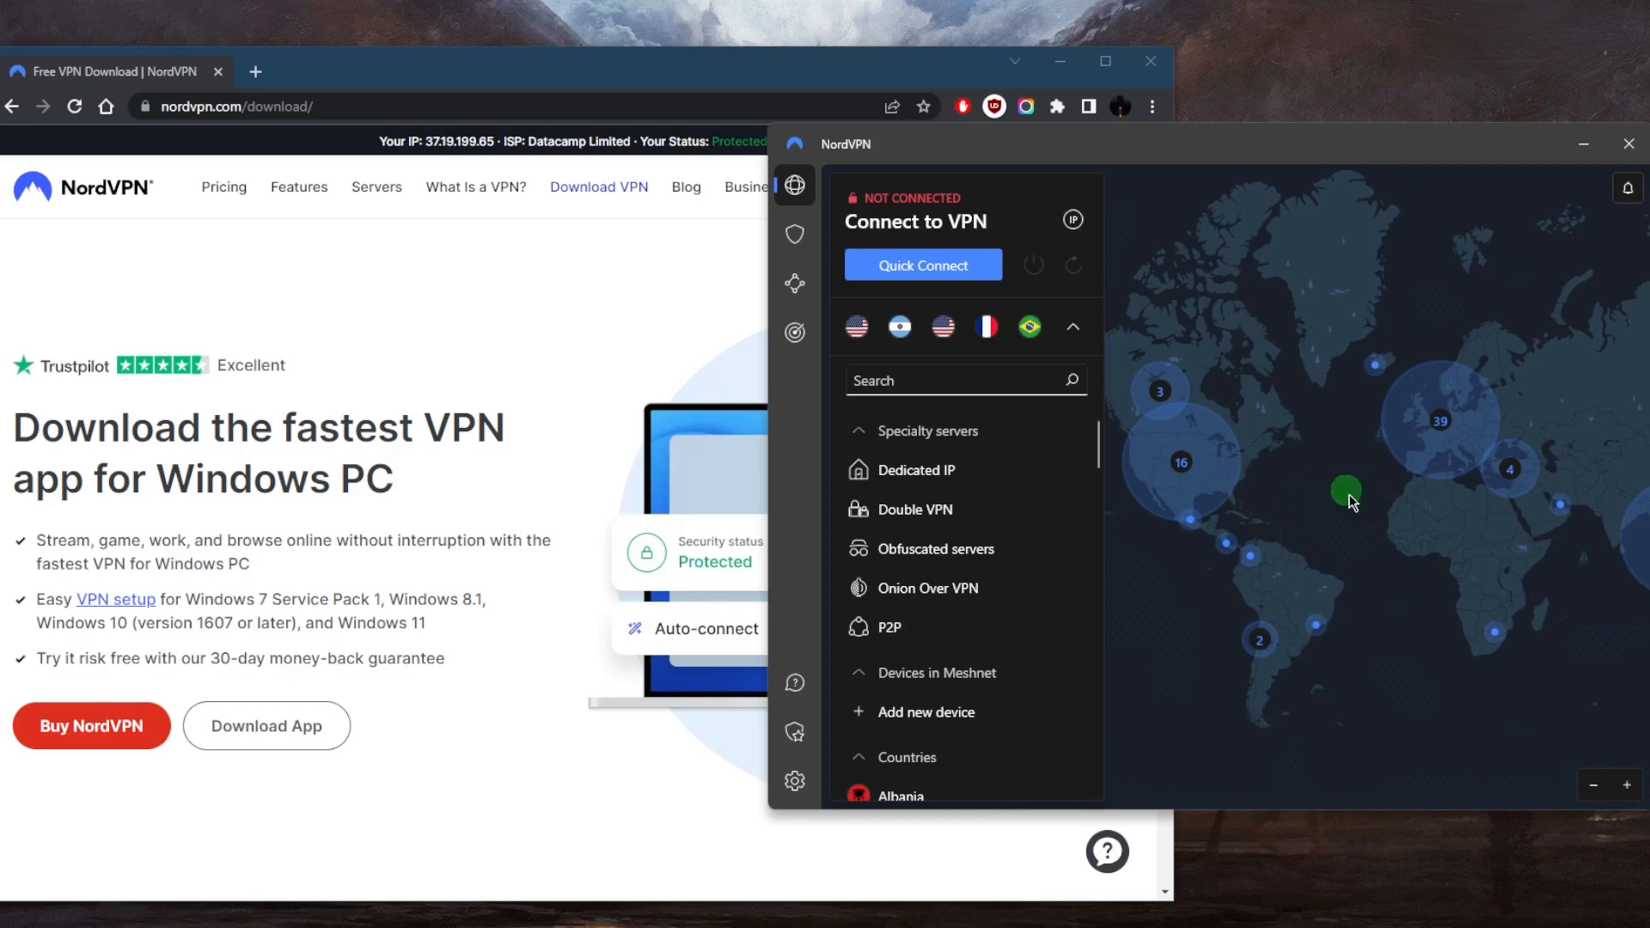
pyautogui.moveTo(1234, 481)
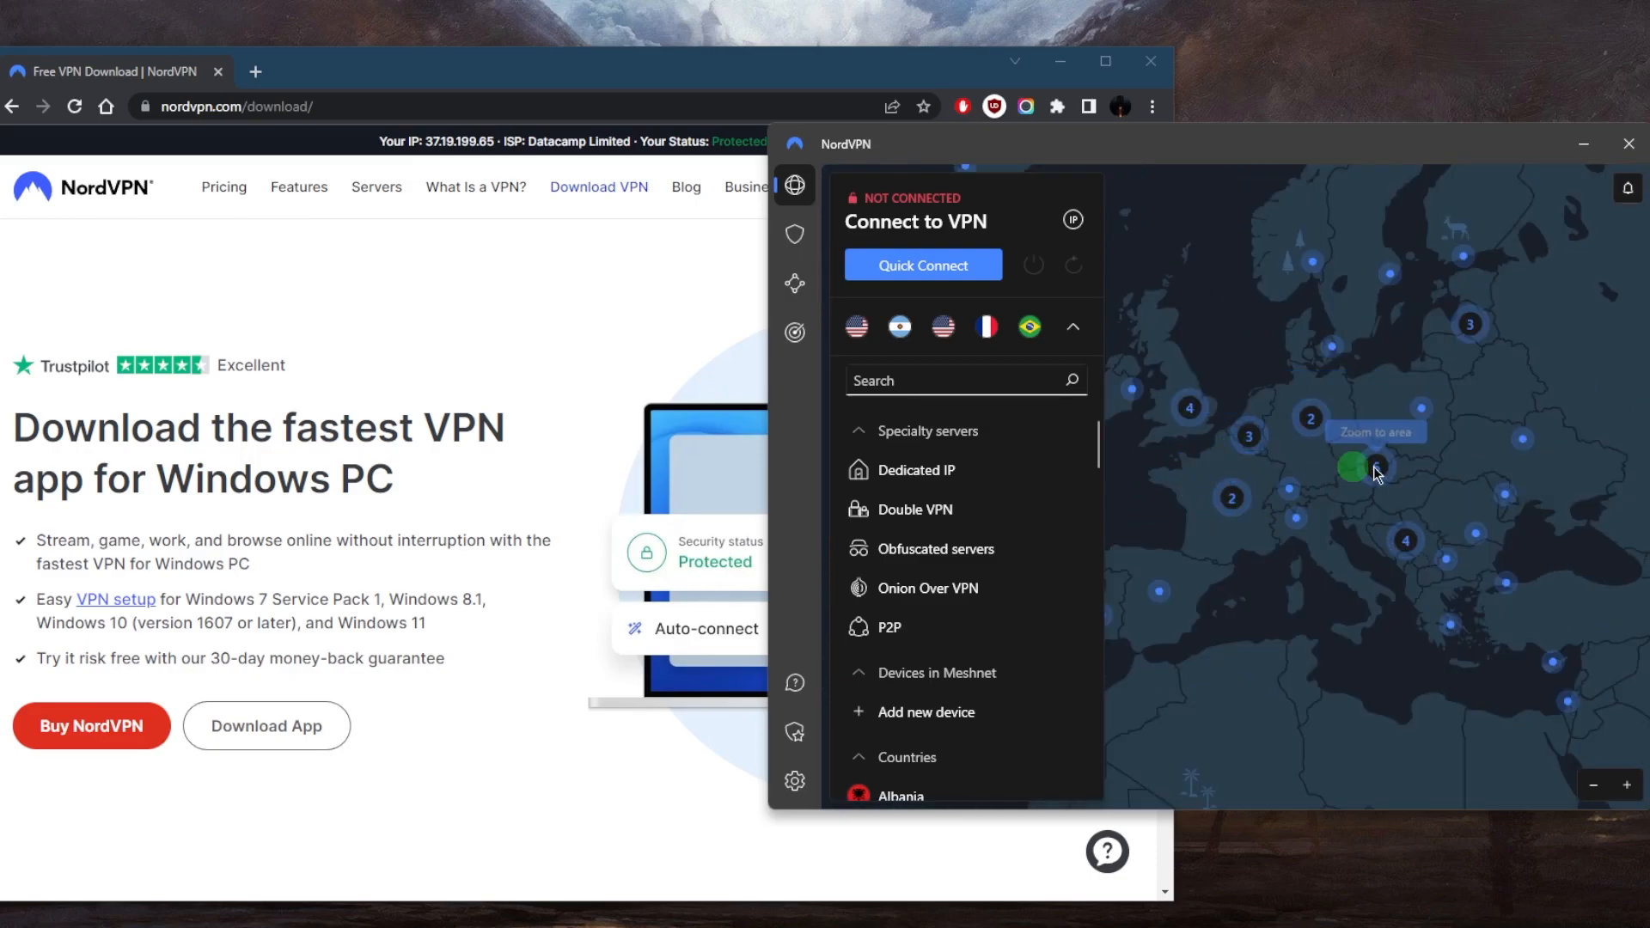
pyautogui.moveTo(1215, 532)
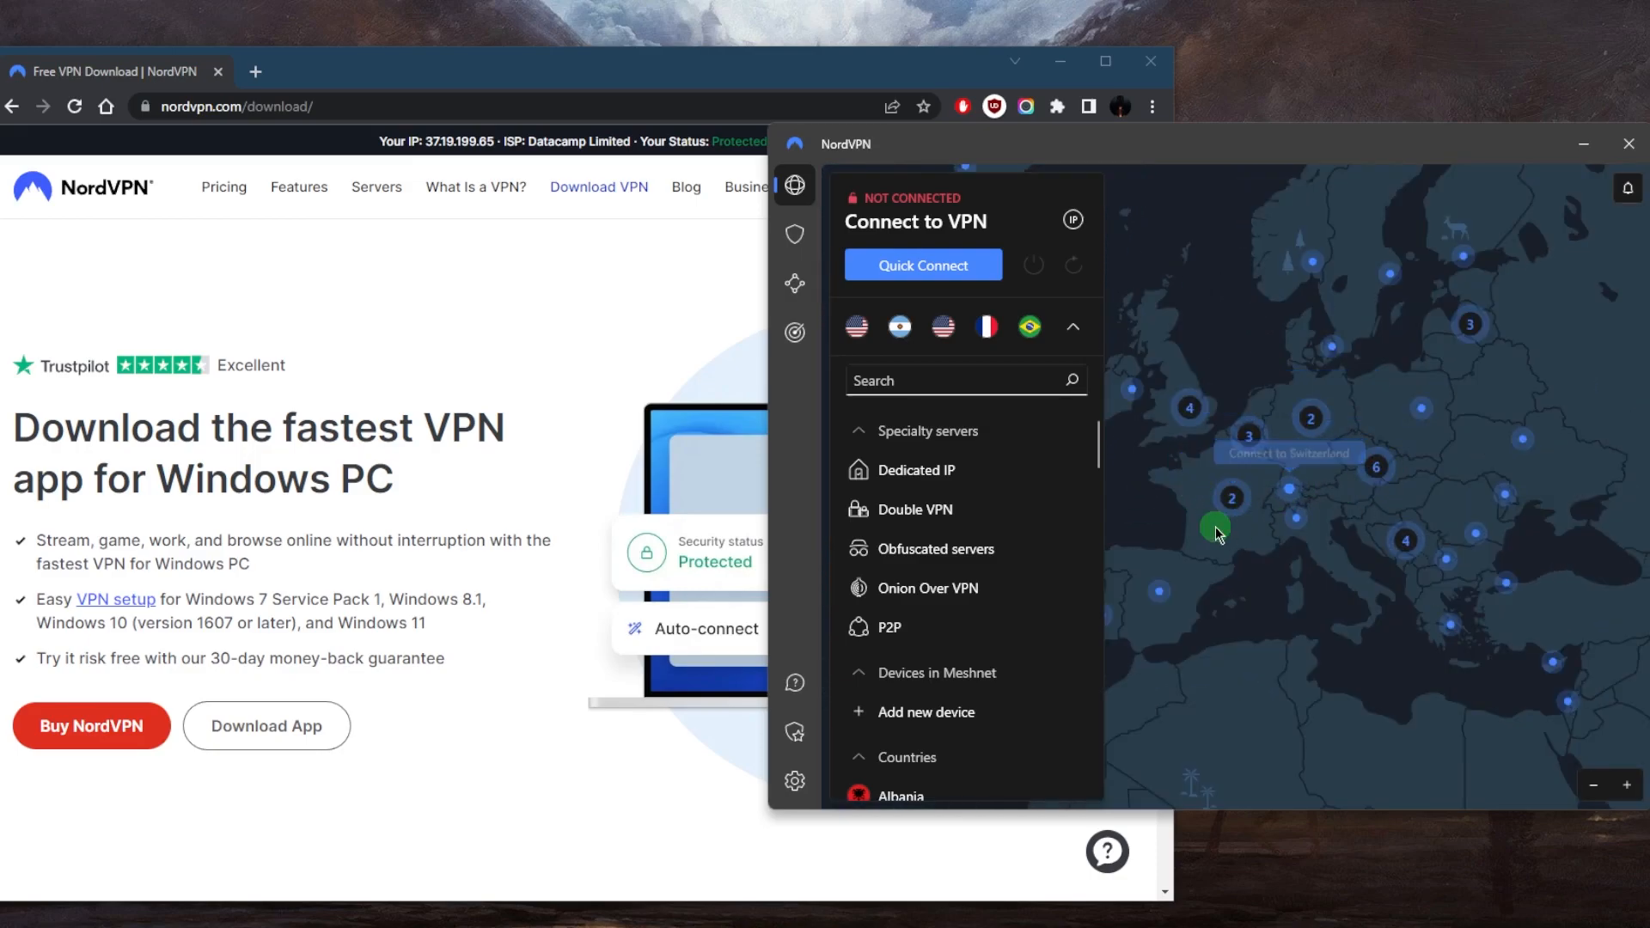
pyautogui.click(1215, 530)
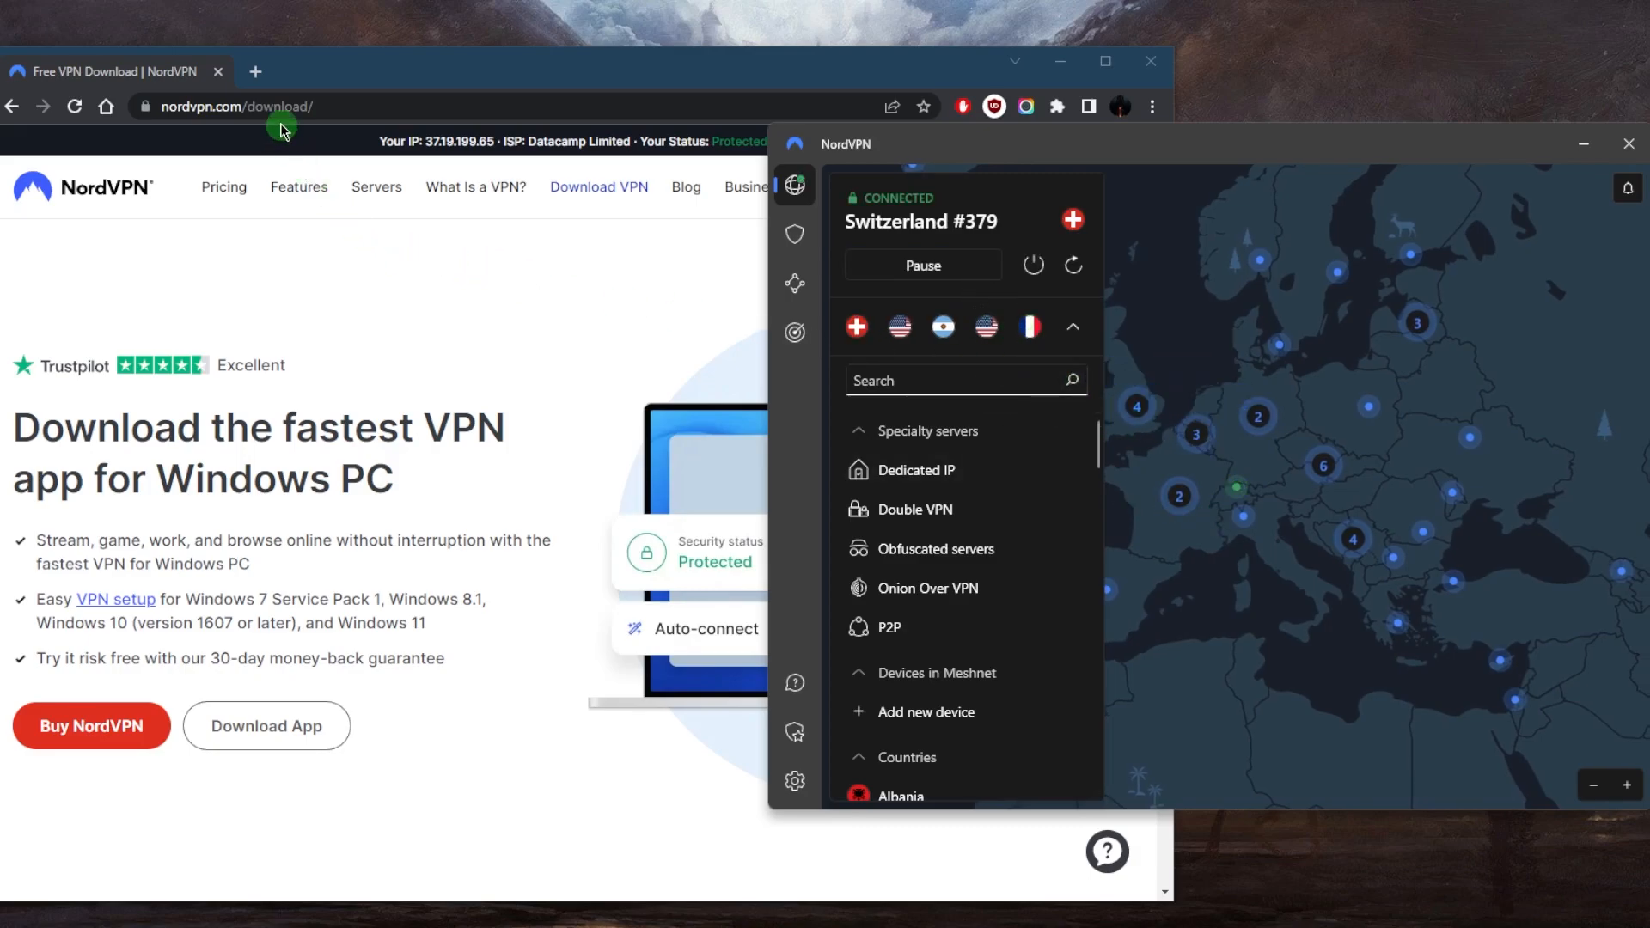
# - Check whatismyip-address.com shows Zurich, Switzerland, then view Threat Protection settings
pyautogui.click(316, 106)
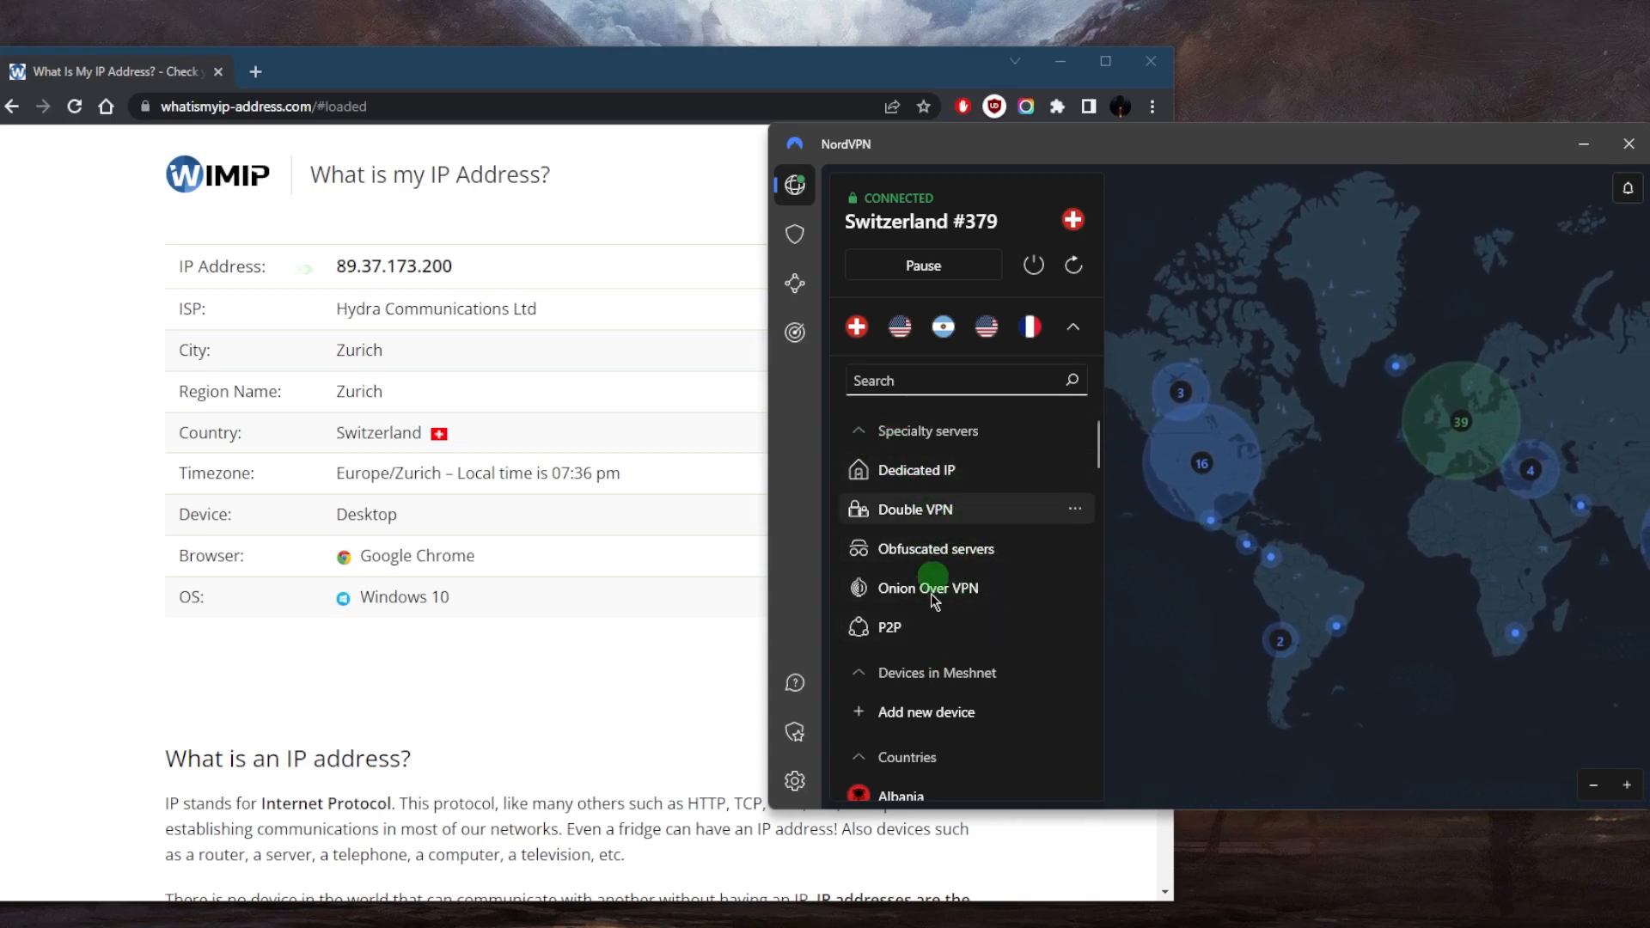
pyautogui.moveTo(935, 474)
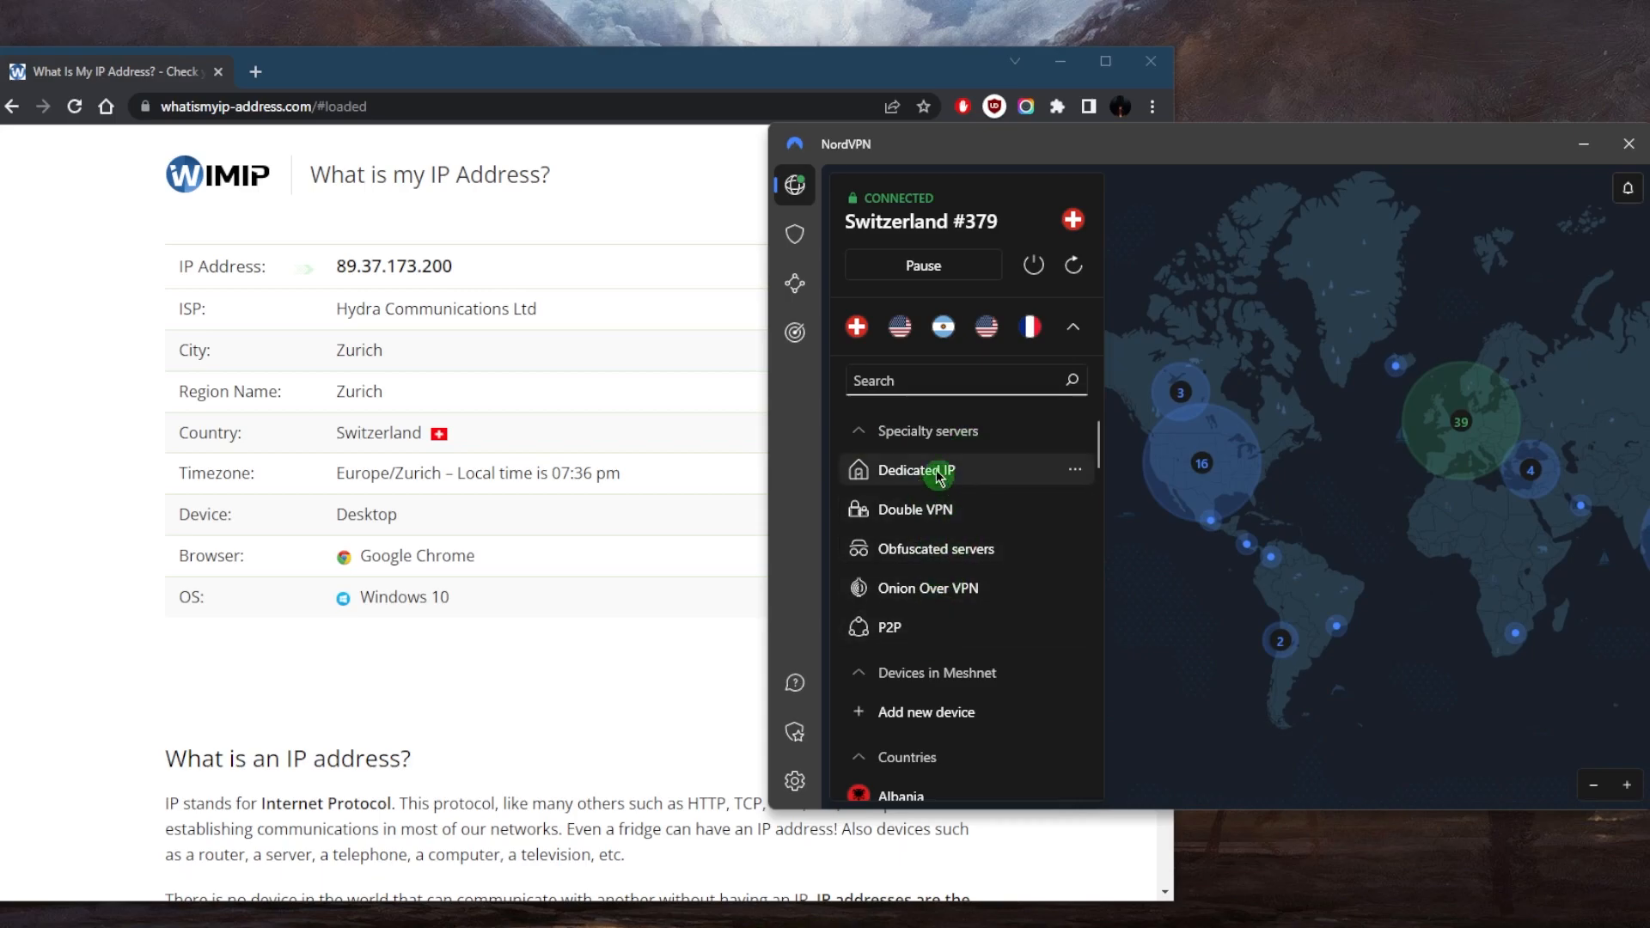
pyautogui.click(794, 234)
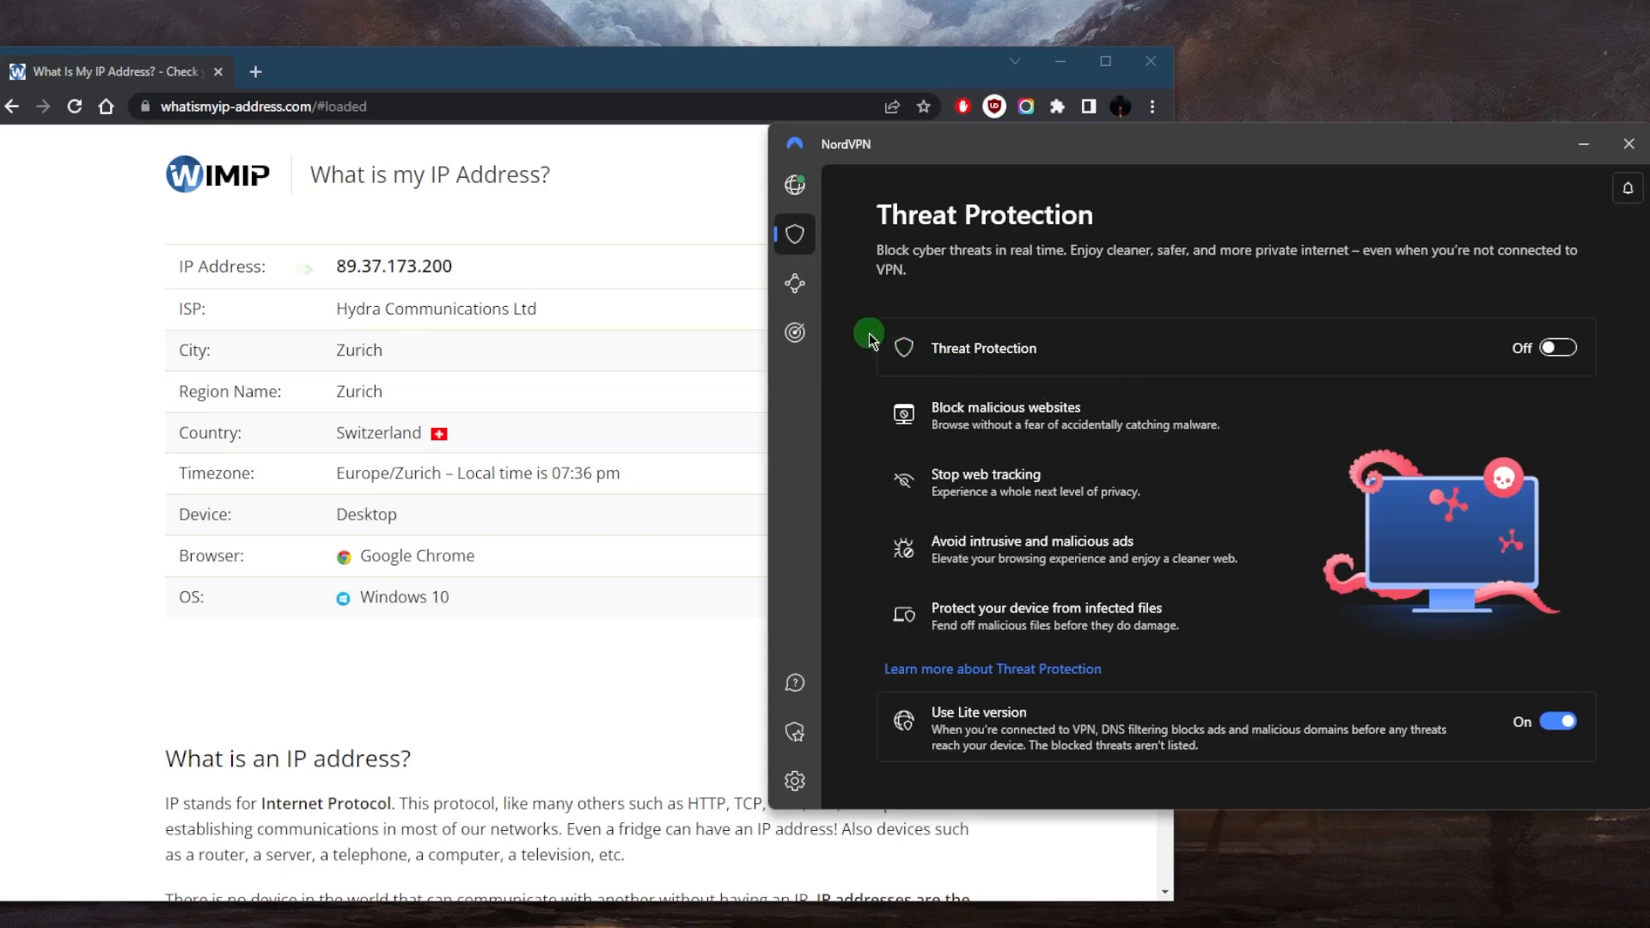
pyautogui.moveTo(1024, 412)
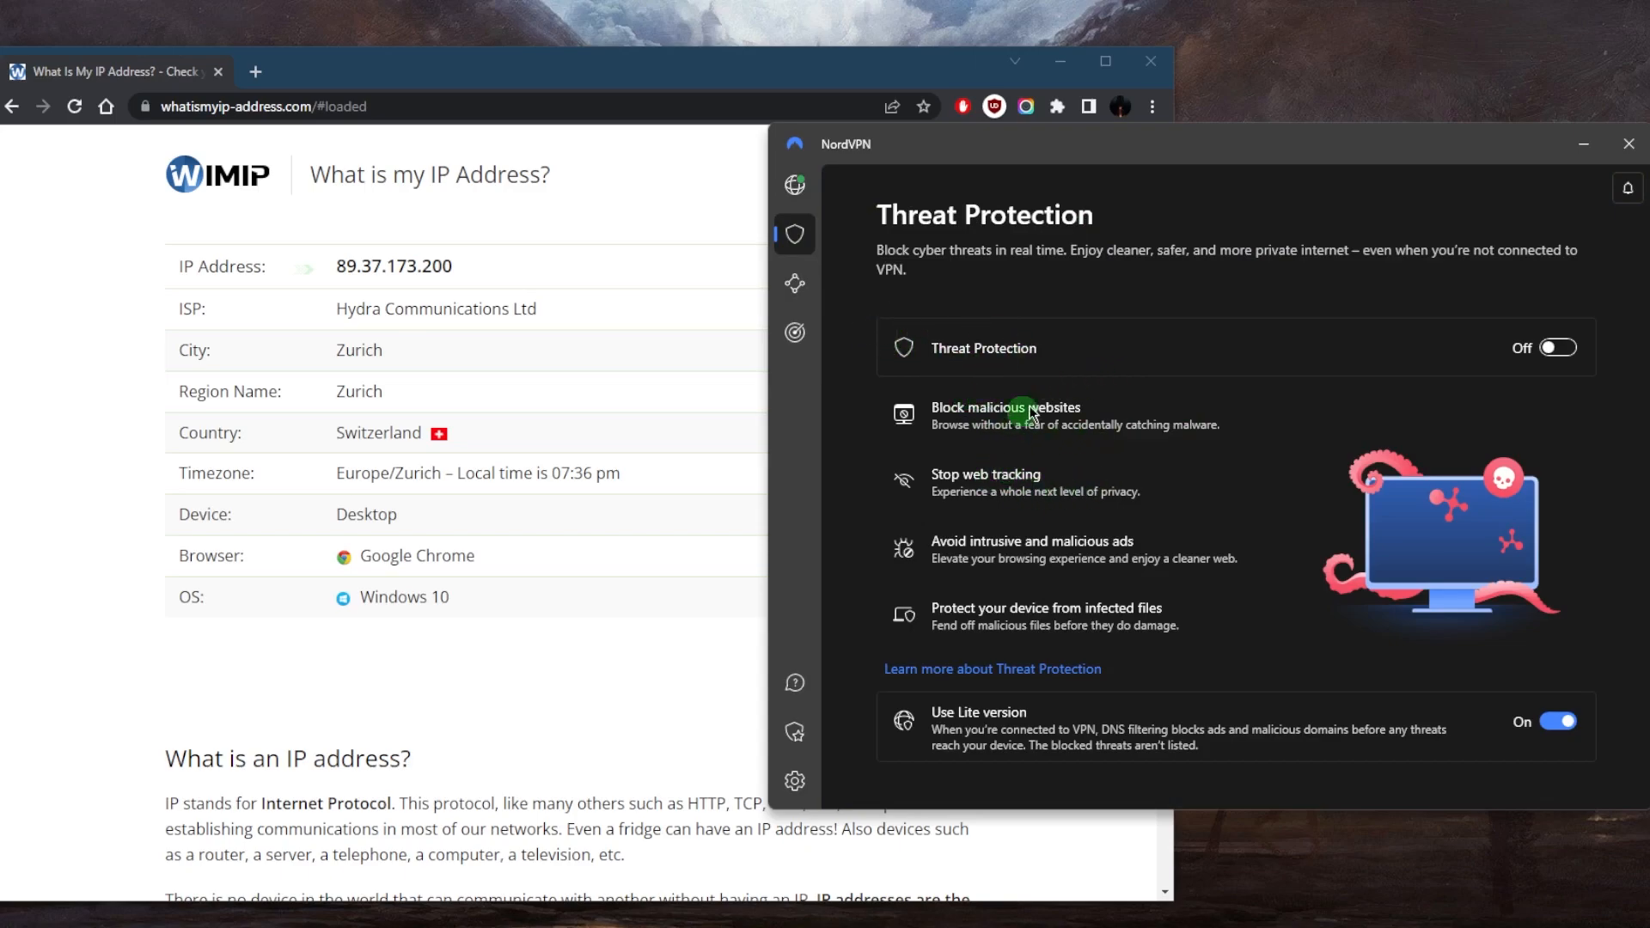
pyautogui.moveTo(1053, 558)
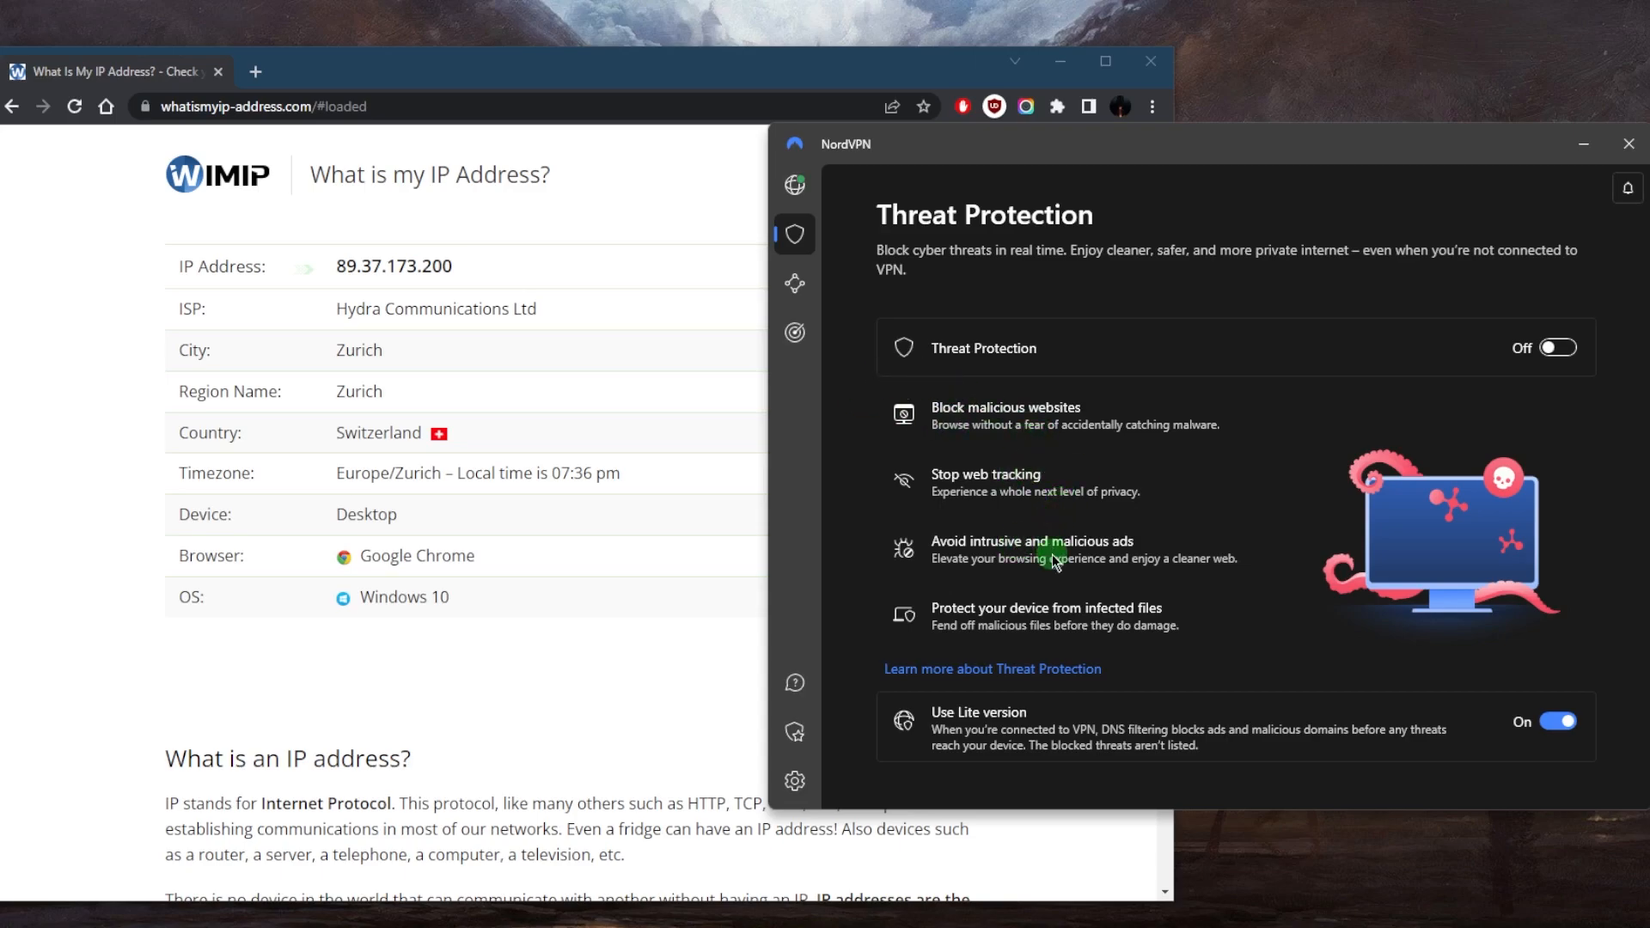
# - View the Meshnet section, then the Dark Web Monitor section from the sidebar
pyautogui.click(794, 284)
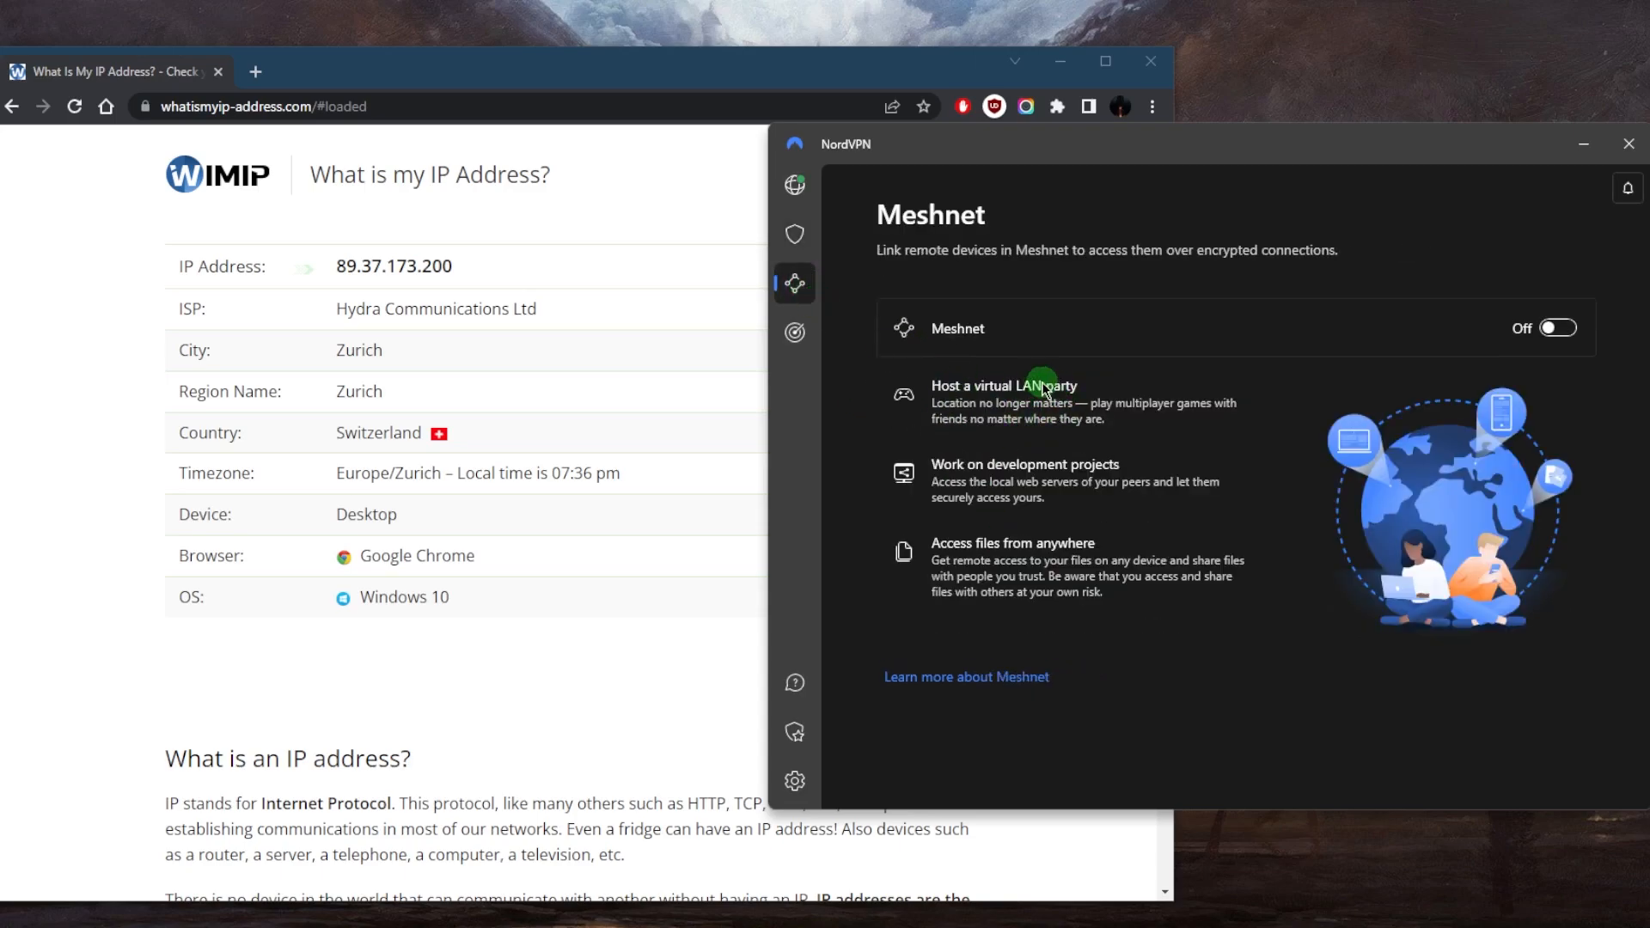
pyautogui.moveTo(1009, 351)
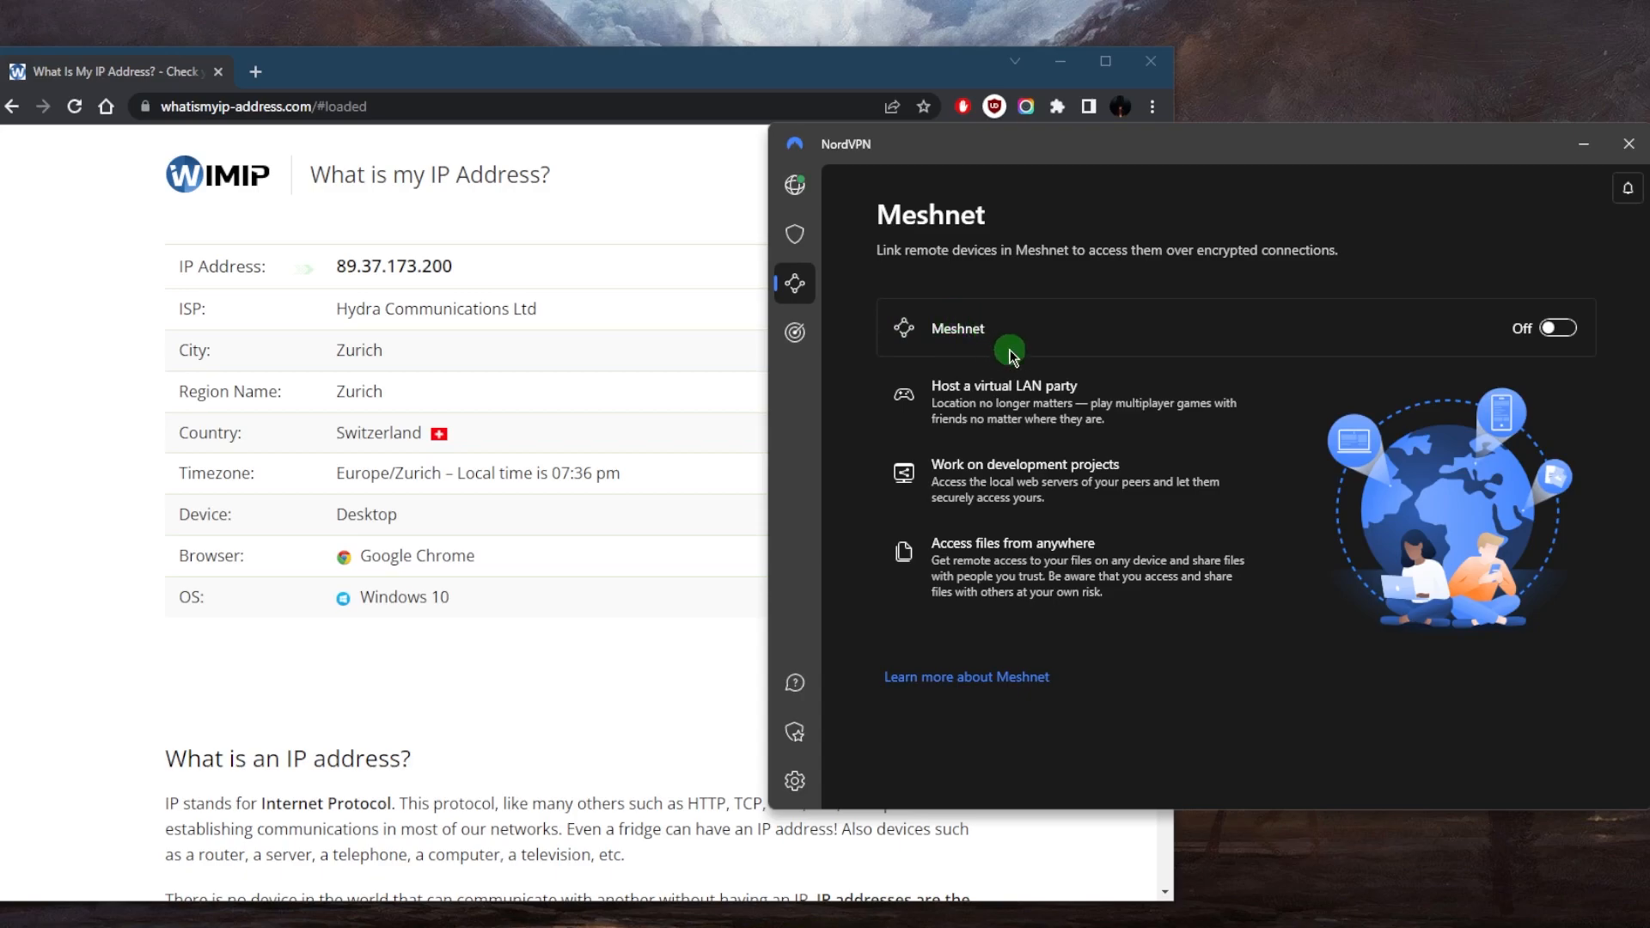
pyautogui.click(794, 332)
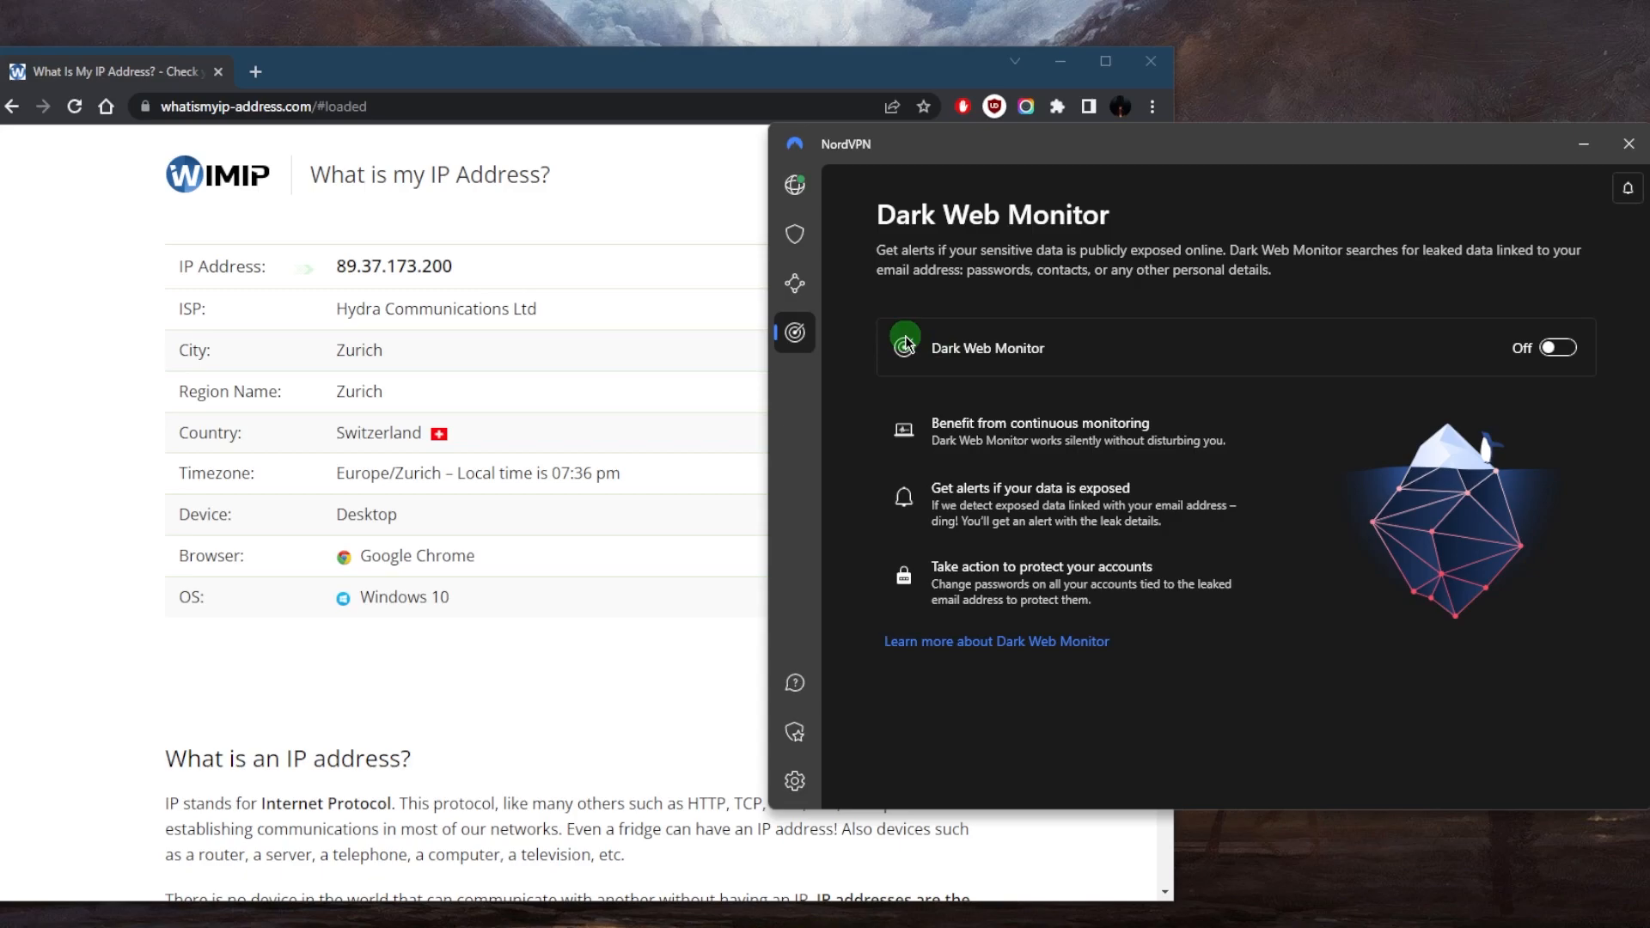
pyautogui.moveTo(995, 281)
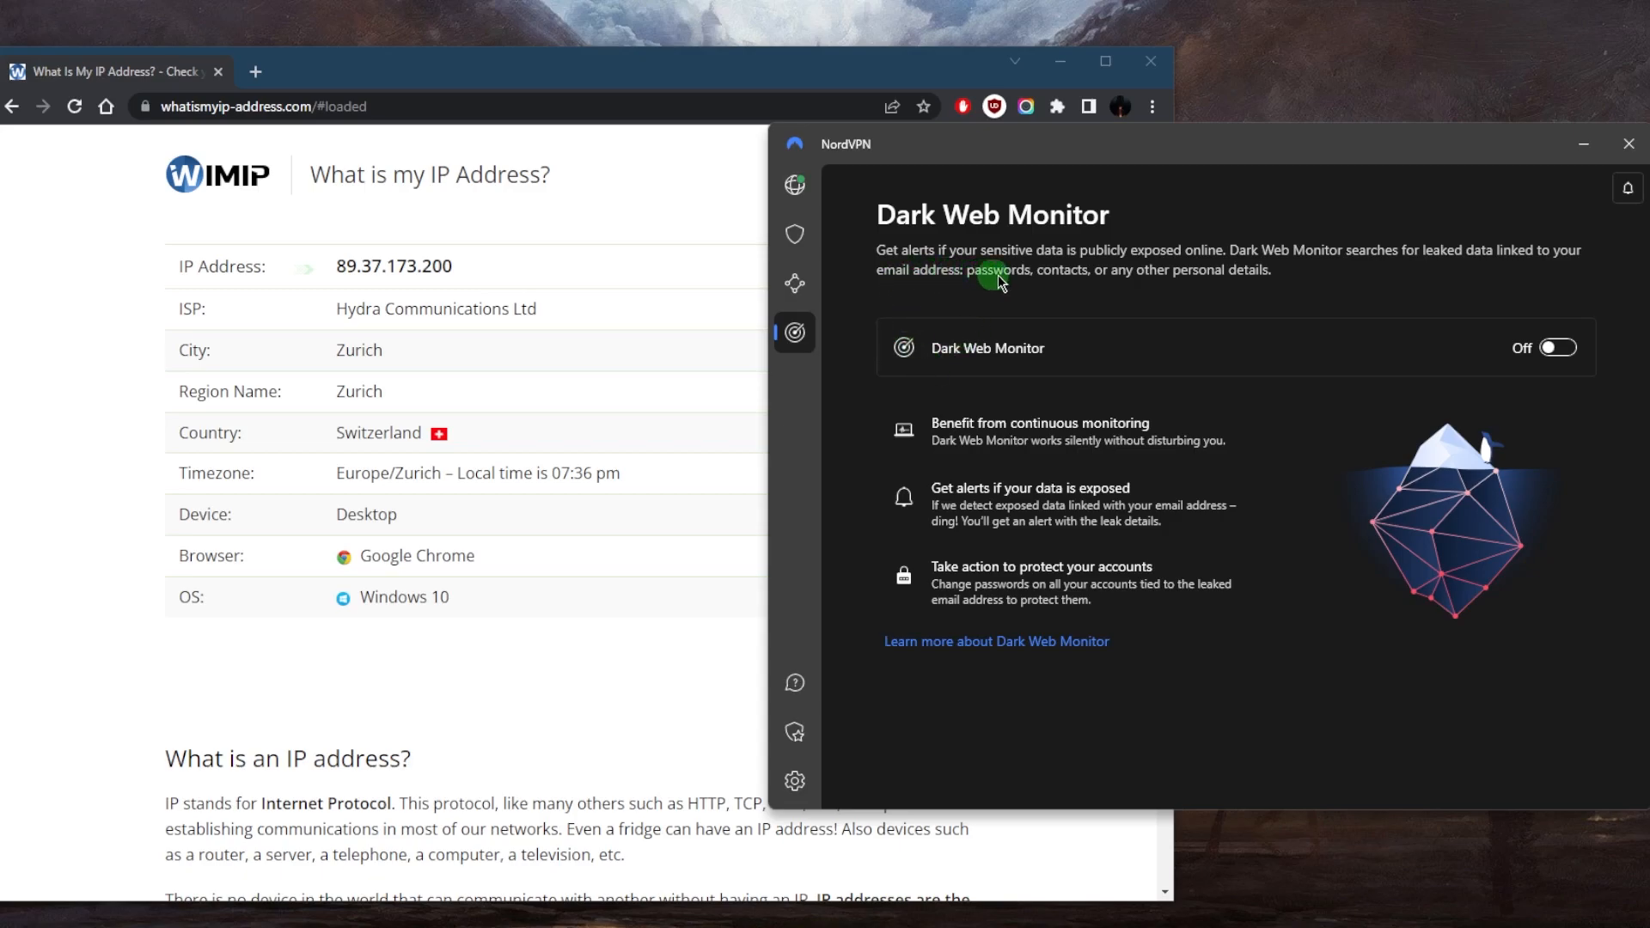
pyautogui.moveTo(847, 294)
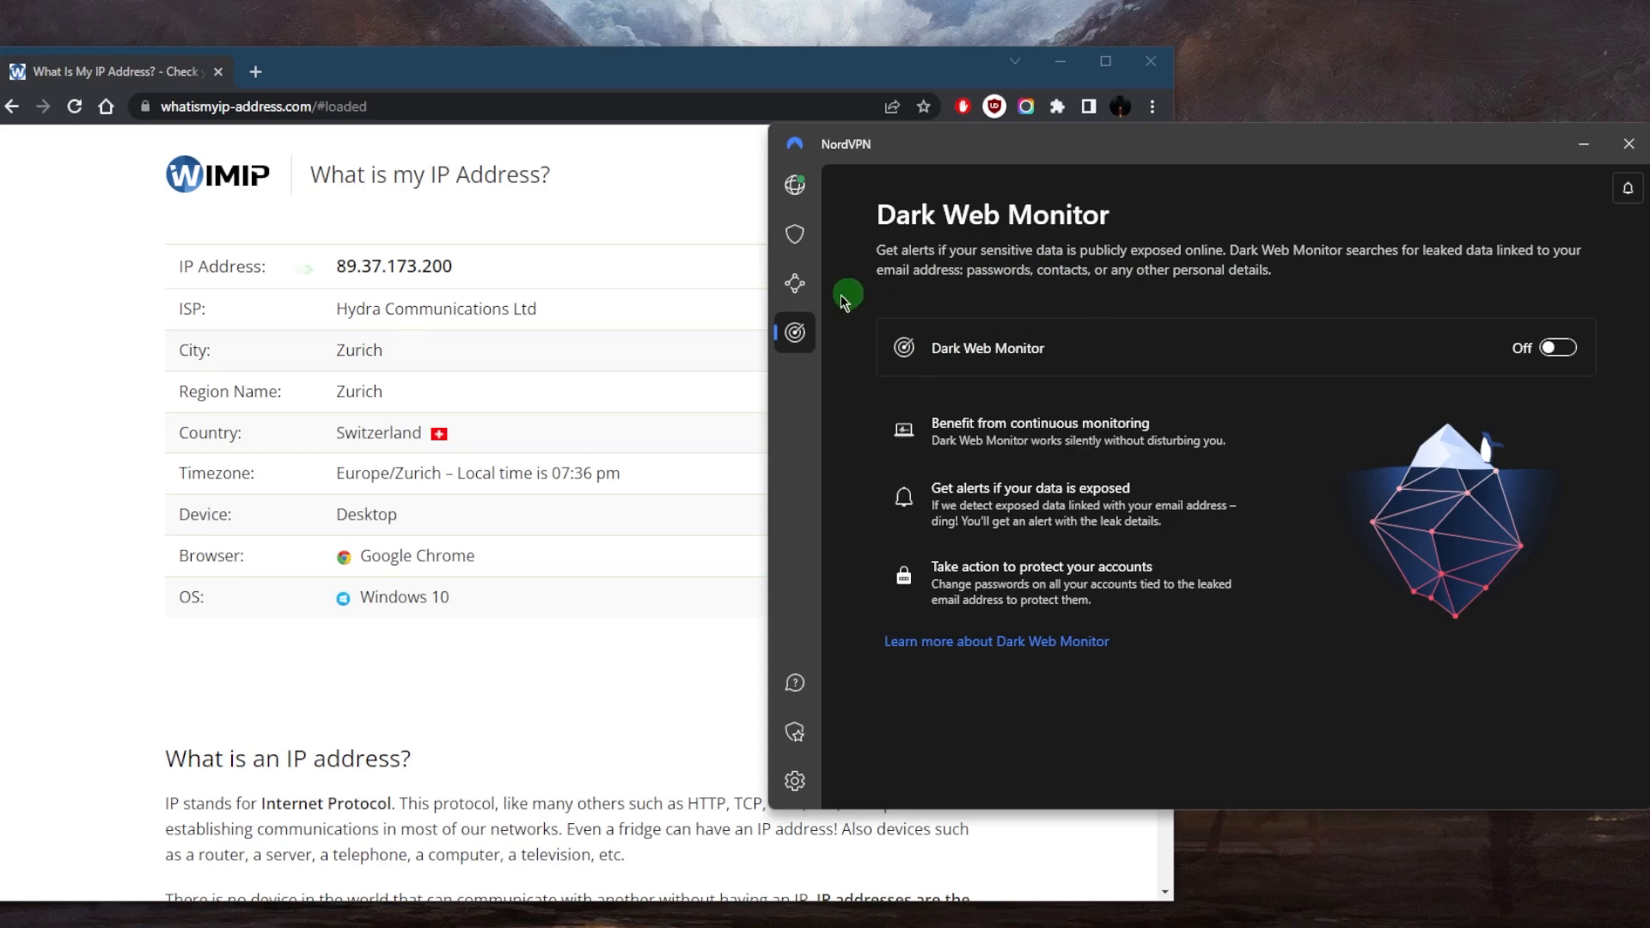
# - Set Split tunneling type to 'Enable VPN for selected apps' and return to the server map
pyautogui.click(794, 780)
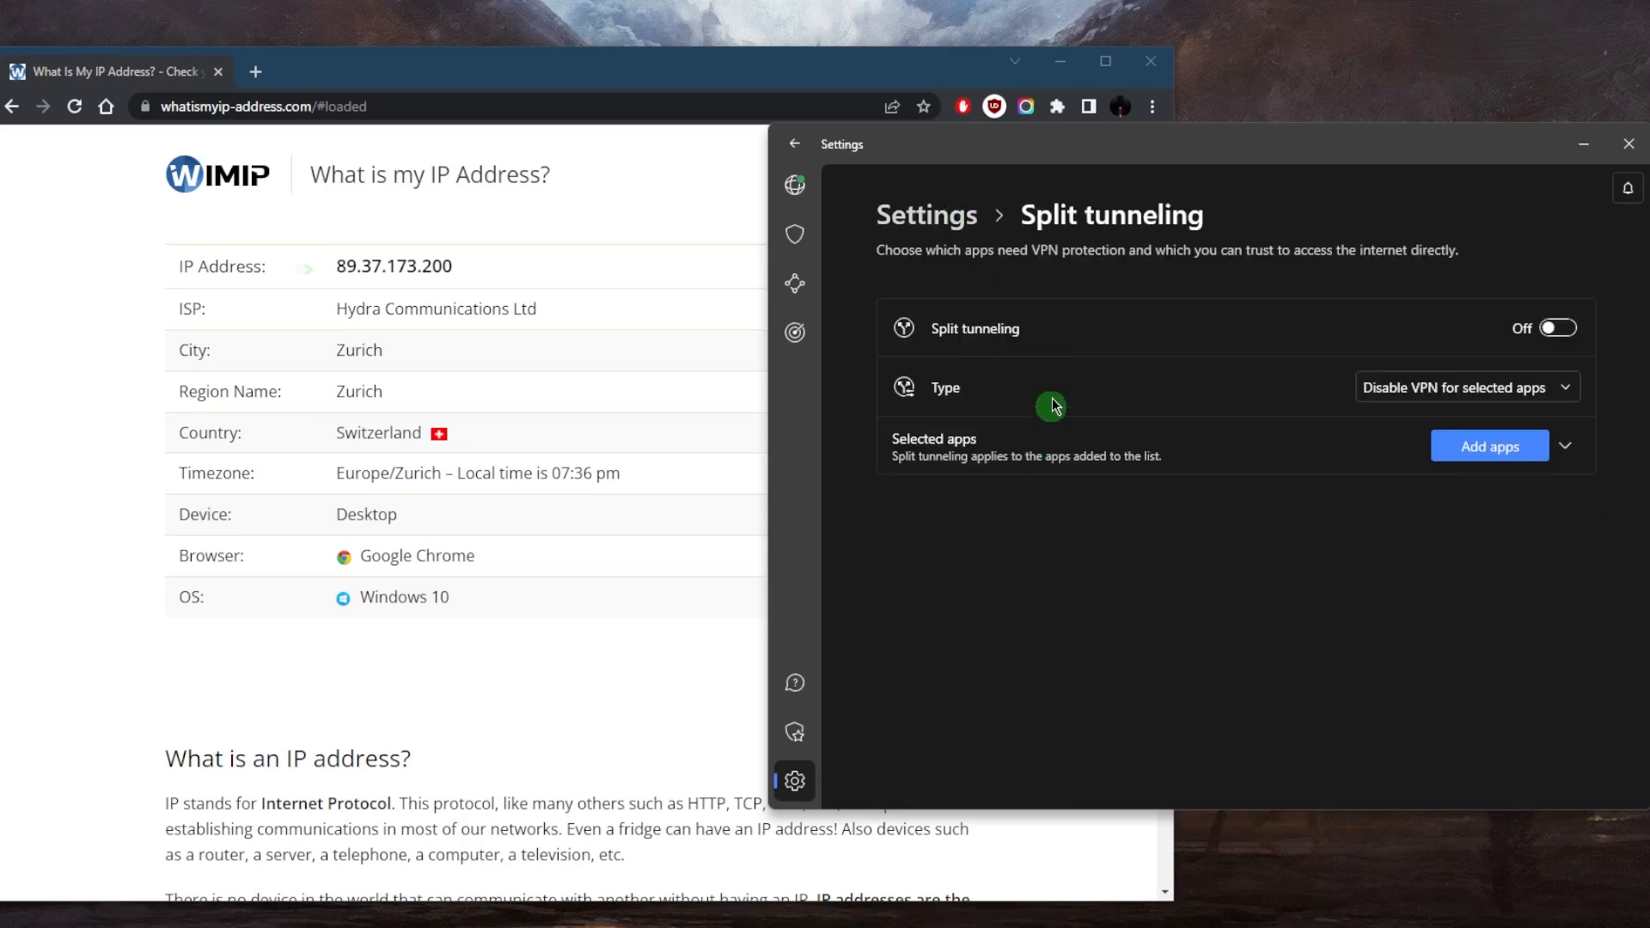
pyautogui.click(1464, 387)
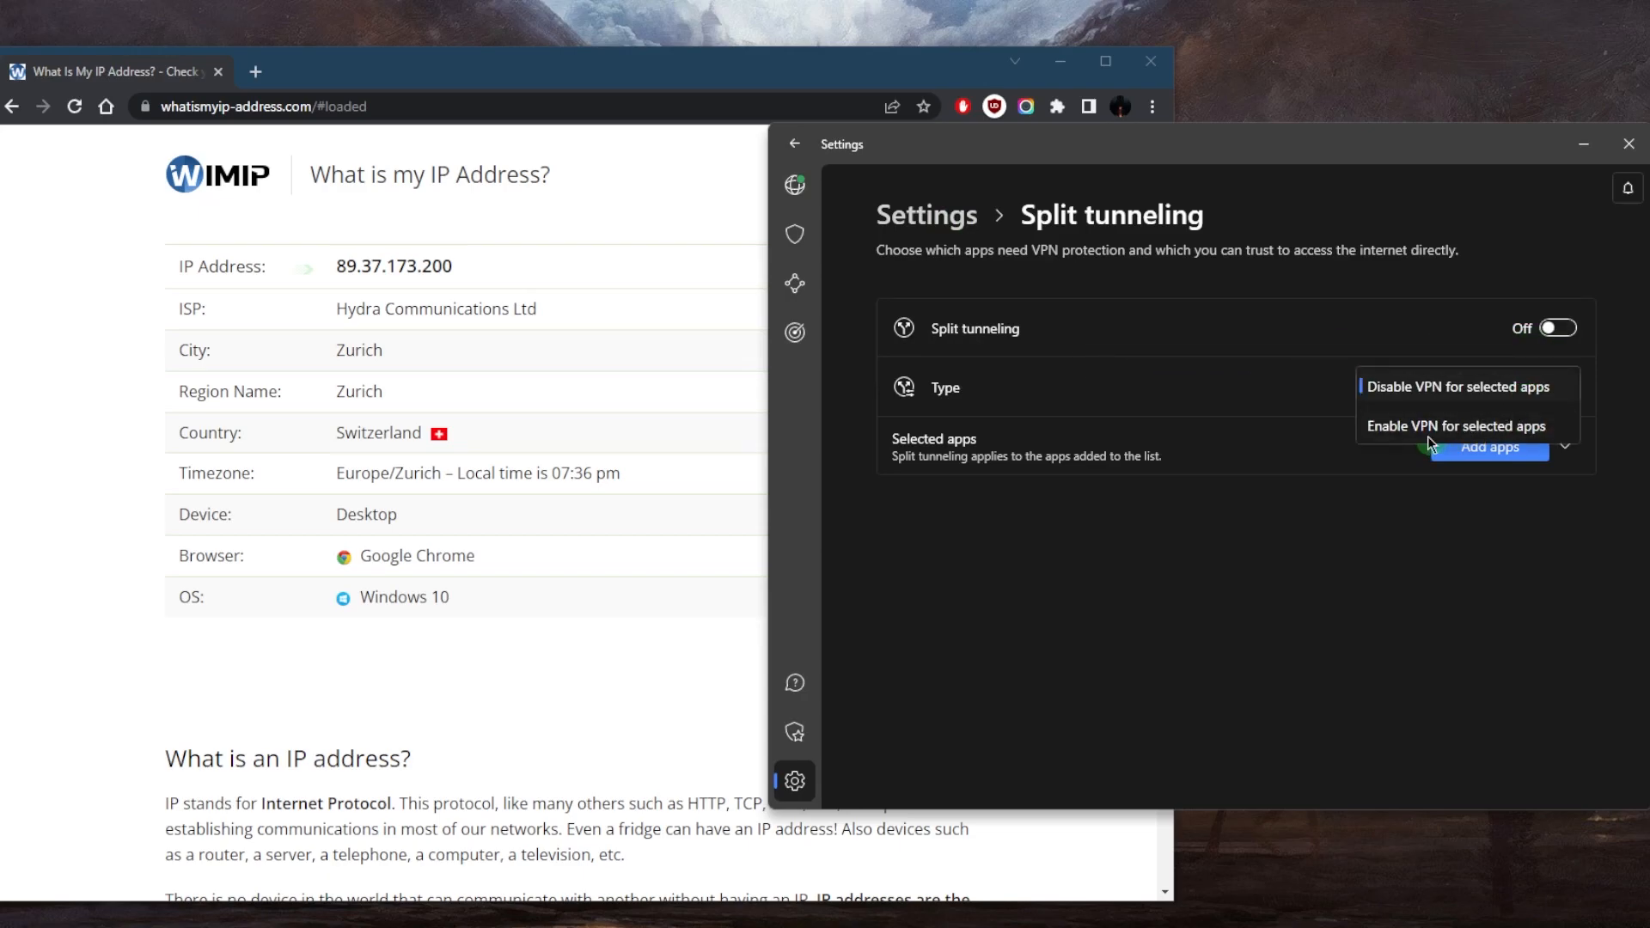
pyautogui.click(1456, 425)
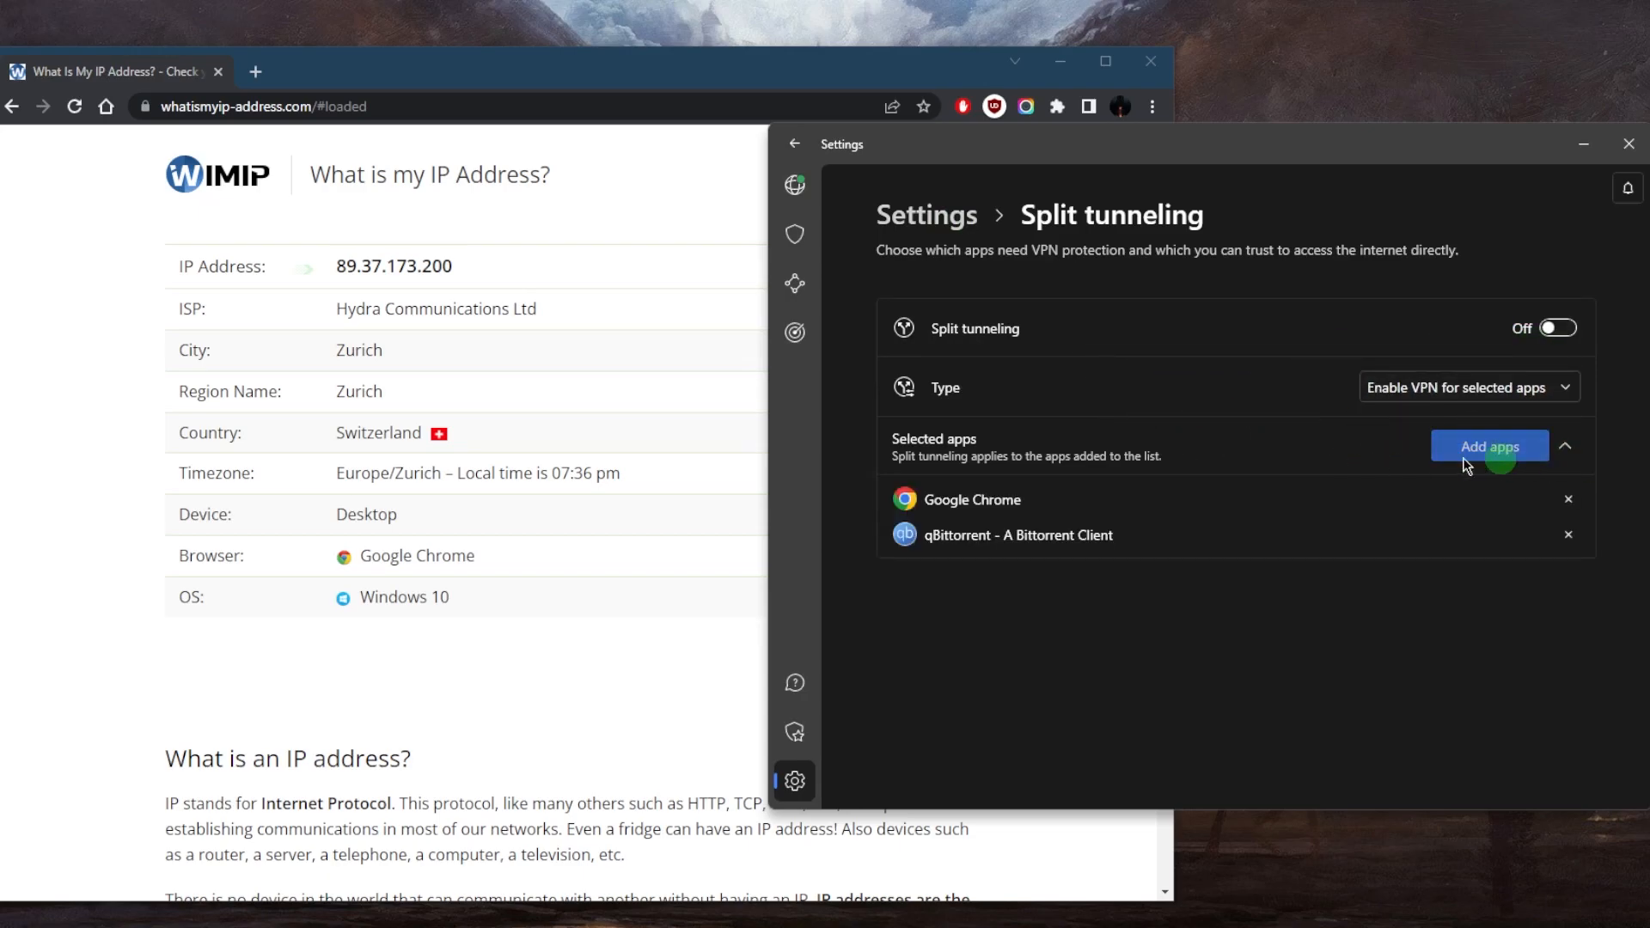
pyautogui.click(794, 145)
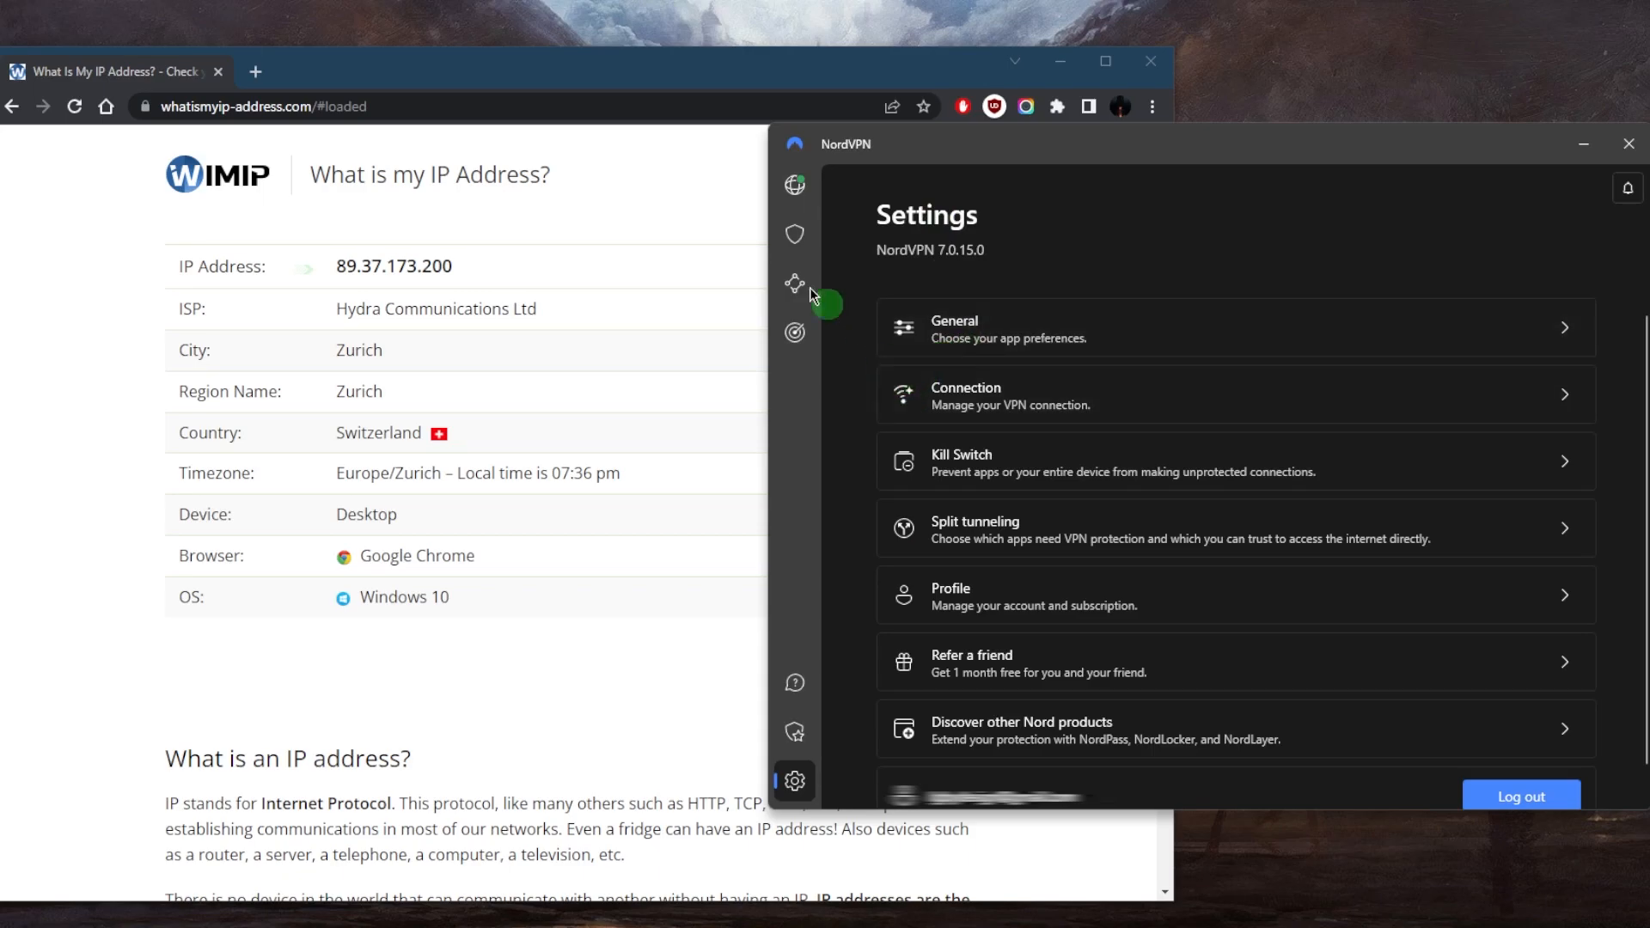
pyautogui.click(794, 186)
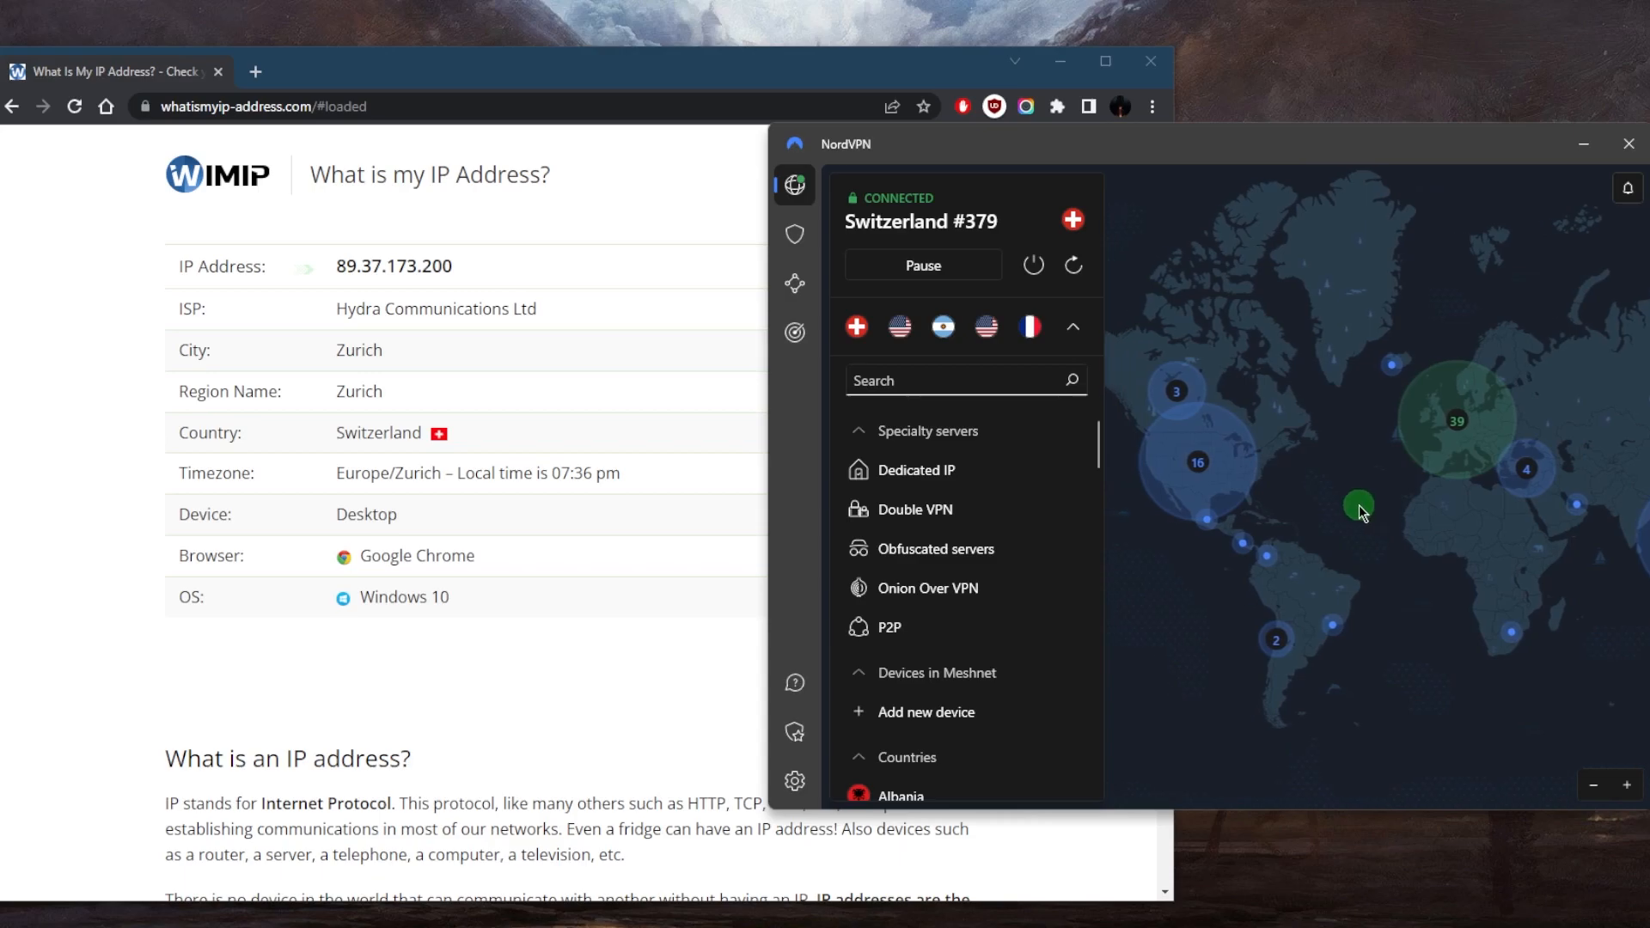
pyautogui.moveTo(1364, 471)
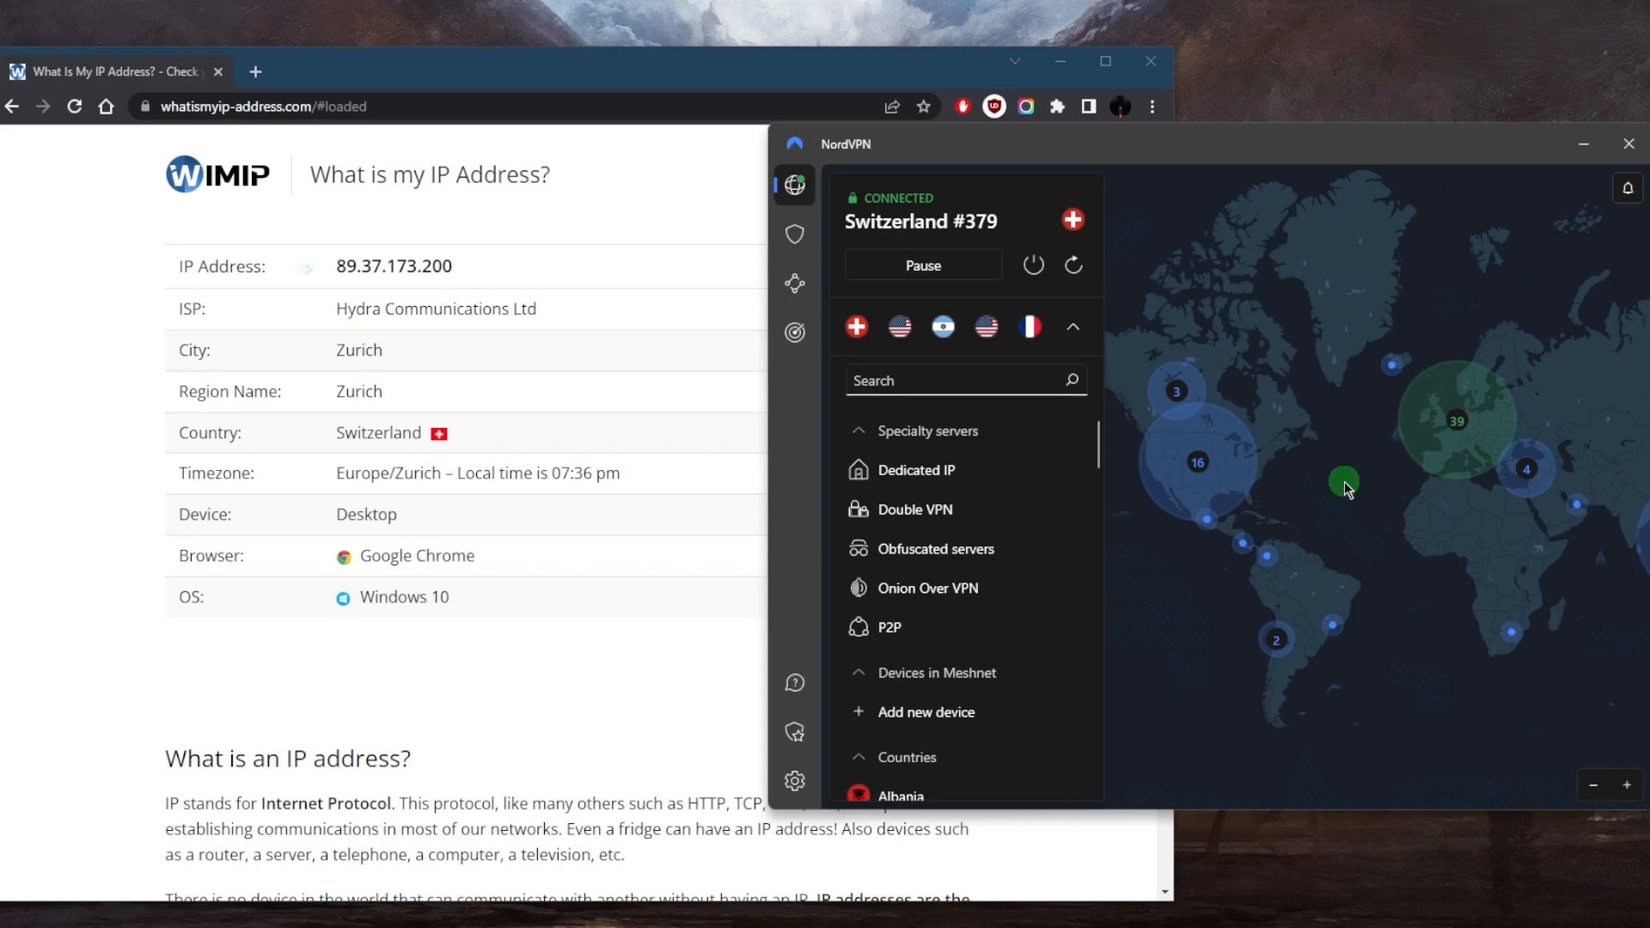
pyautogui.moveTo(1349, 421)
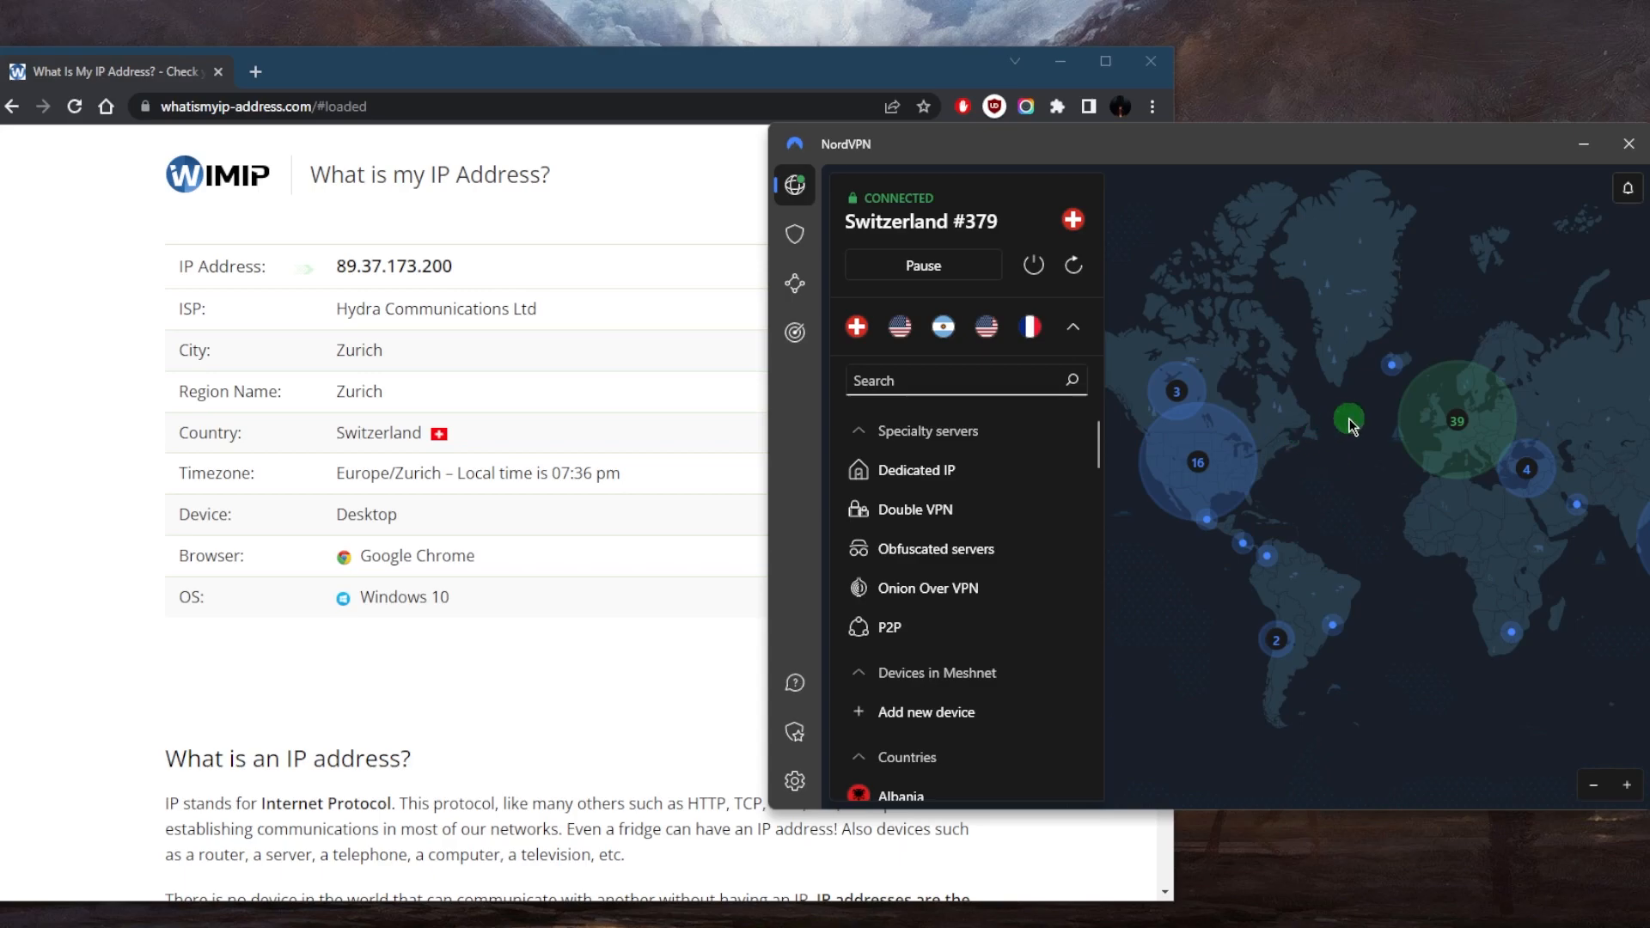
pyautogui.moveTo(1319, 476)
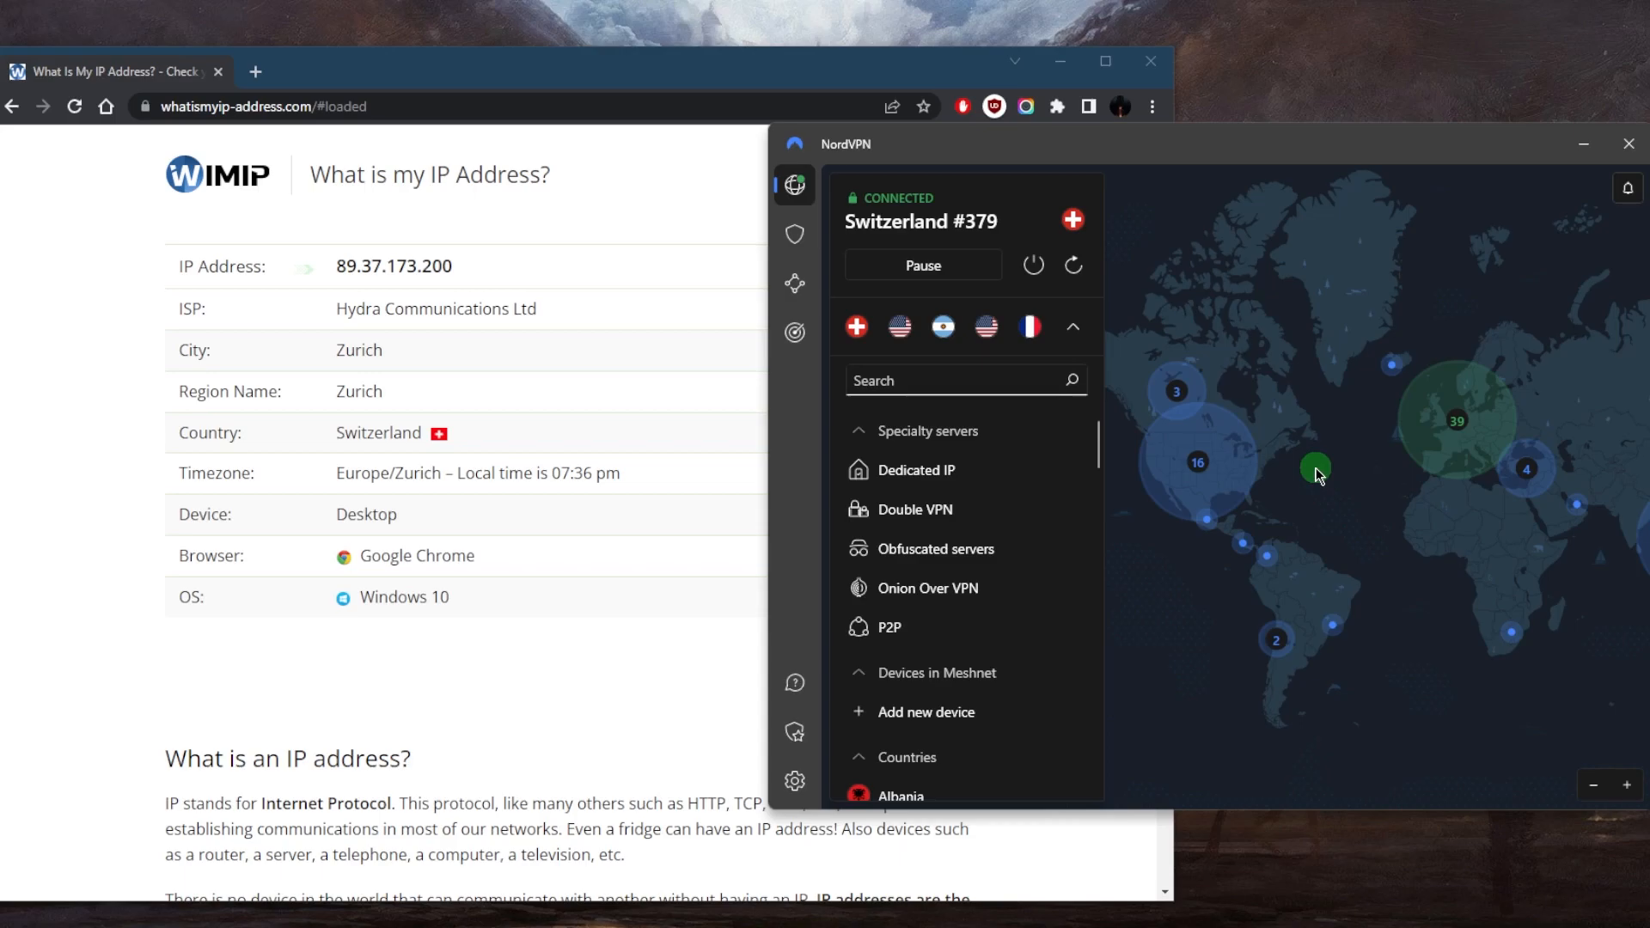
pyautogui.moveTo(1324, 442)
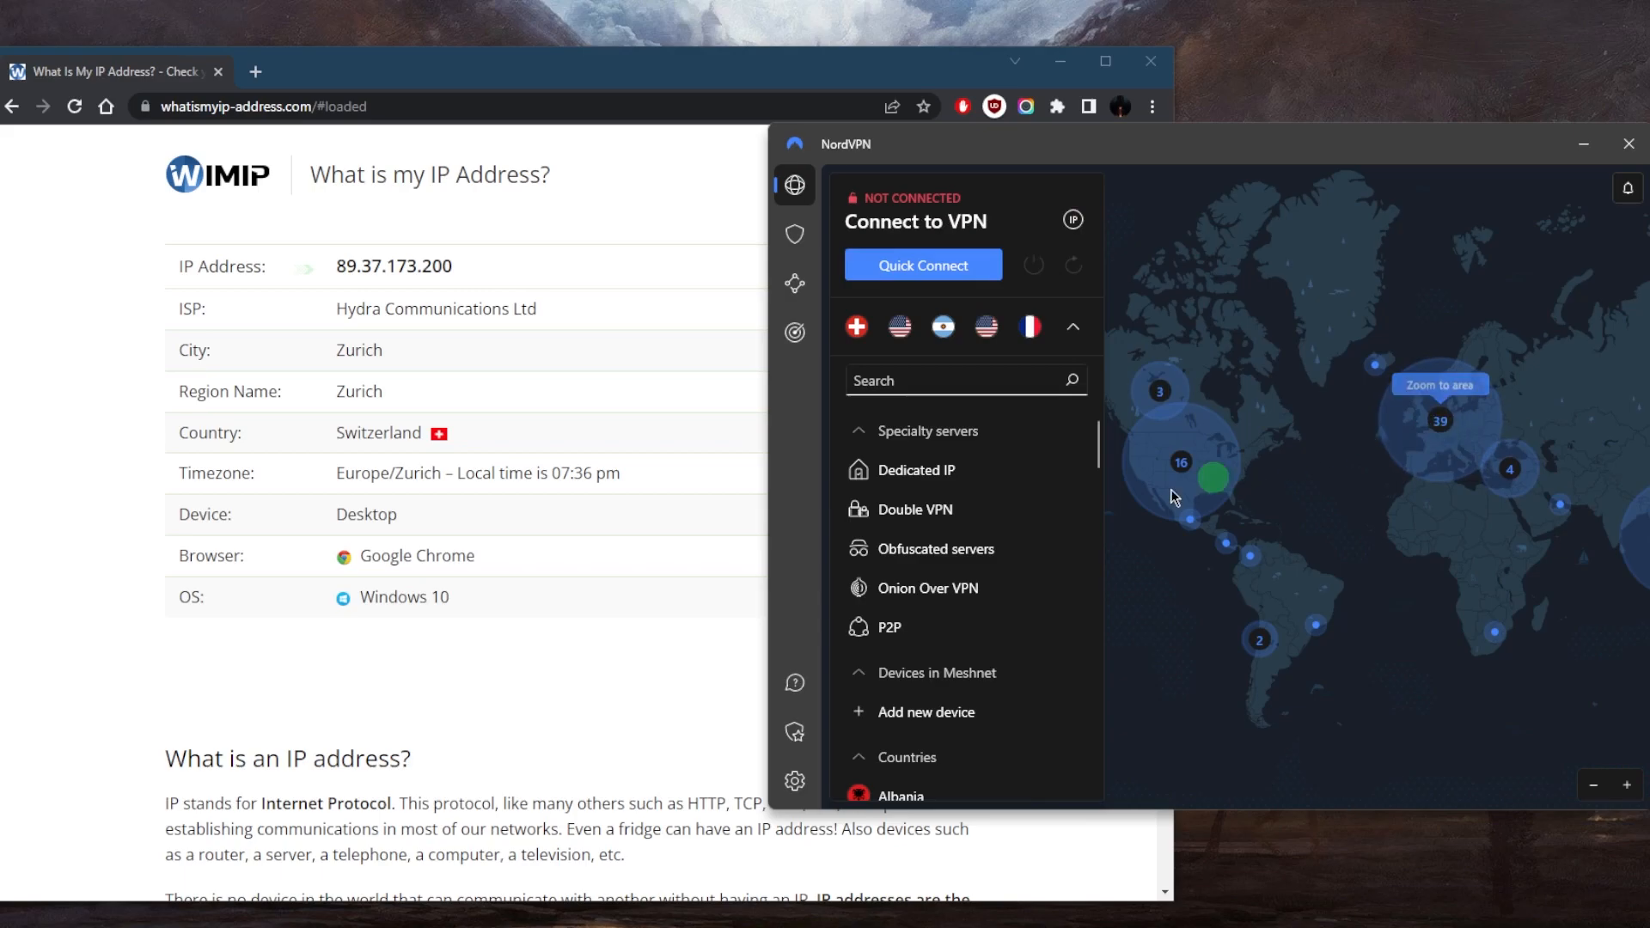
# - Expand United States in the country list and connect to one of its city servers
pyautogui.scroll(-3)
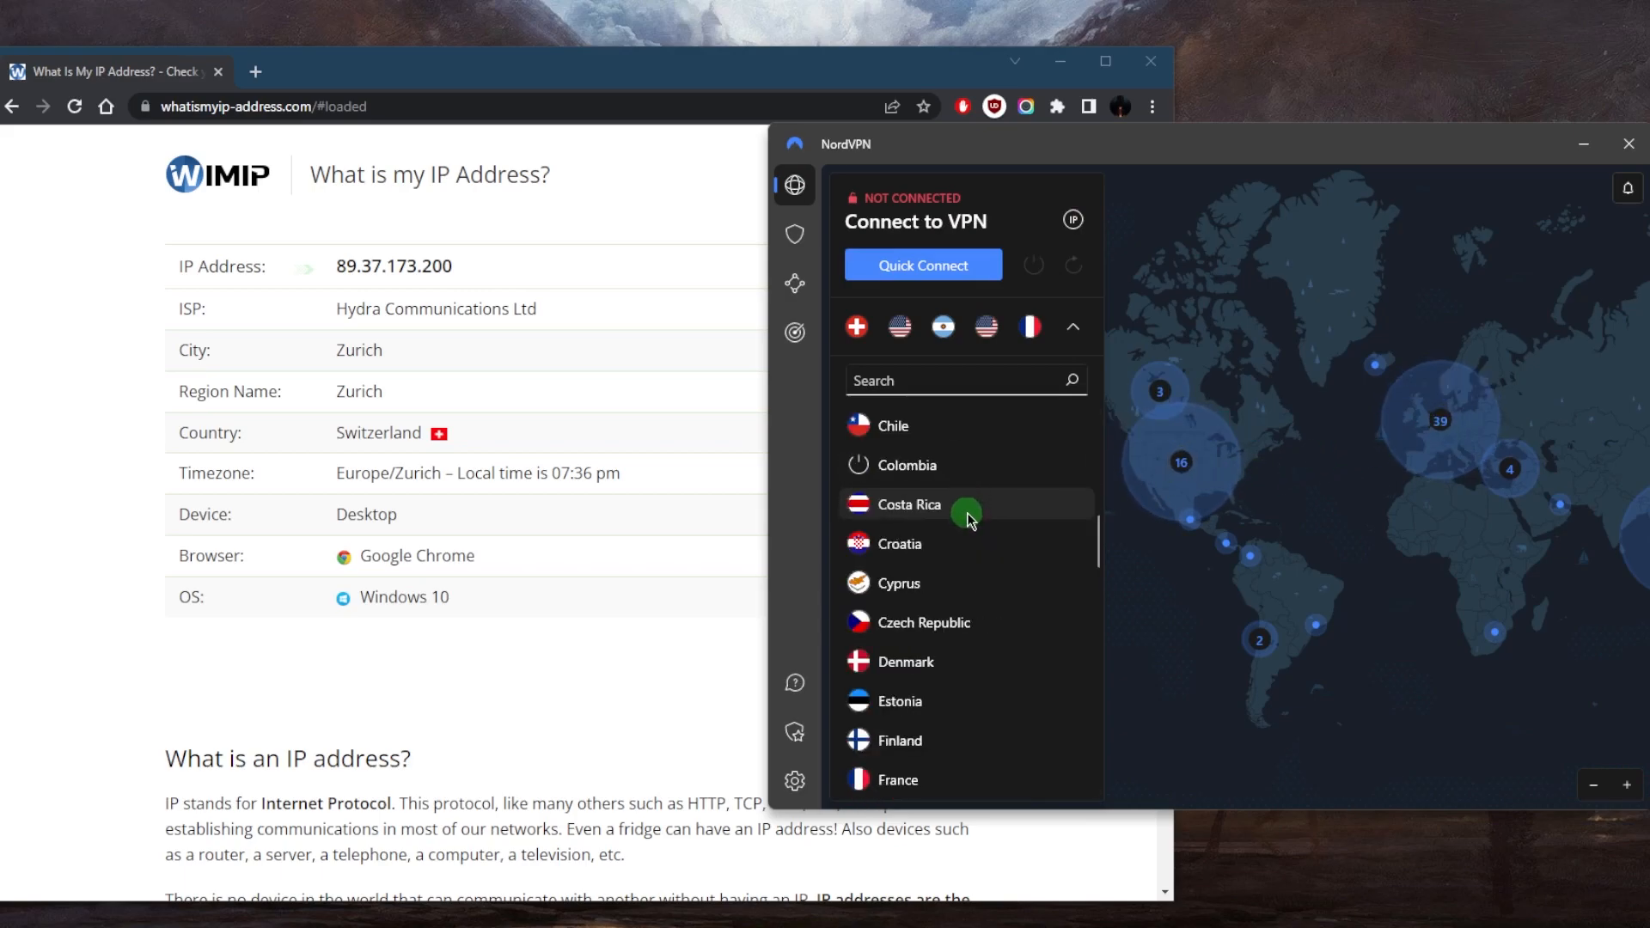
pyautogui.scroll(-3)
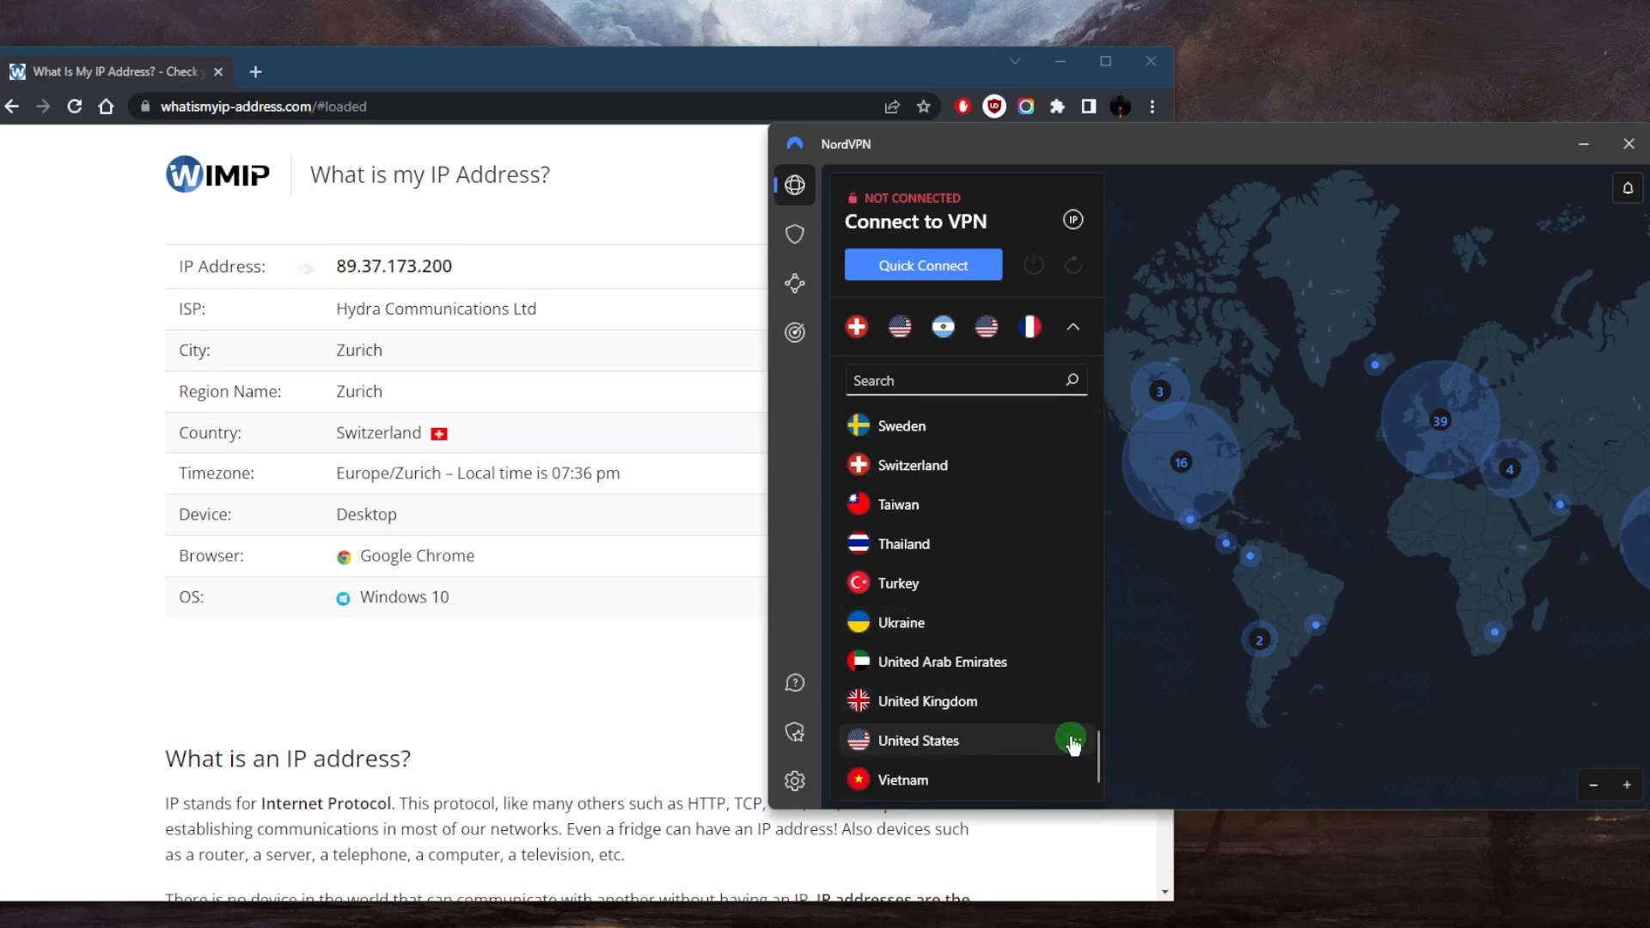
pyautogui.click(1071, 739)
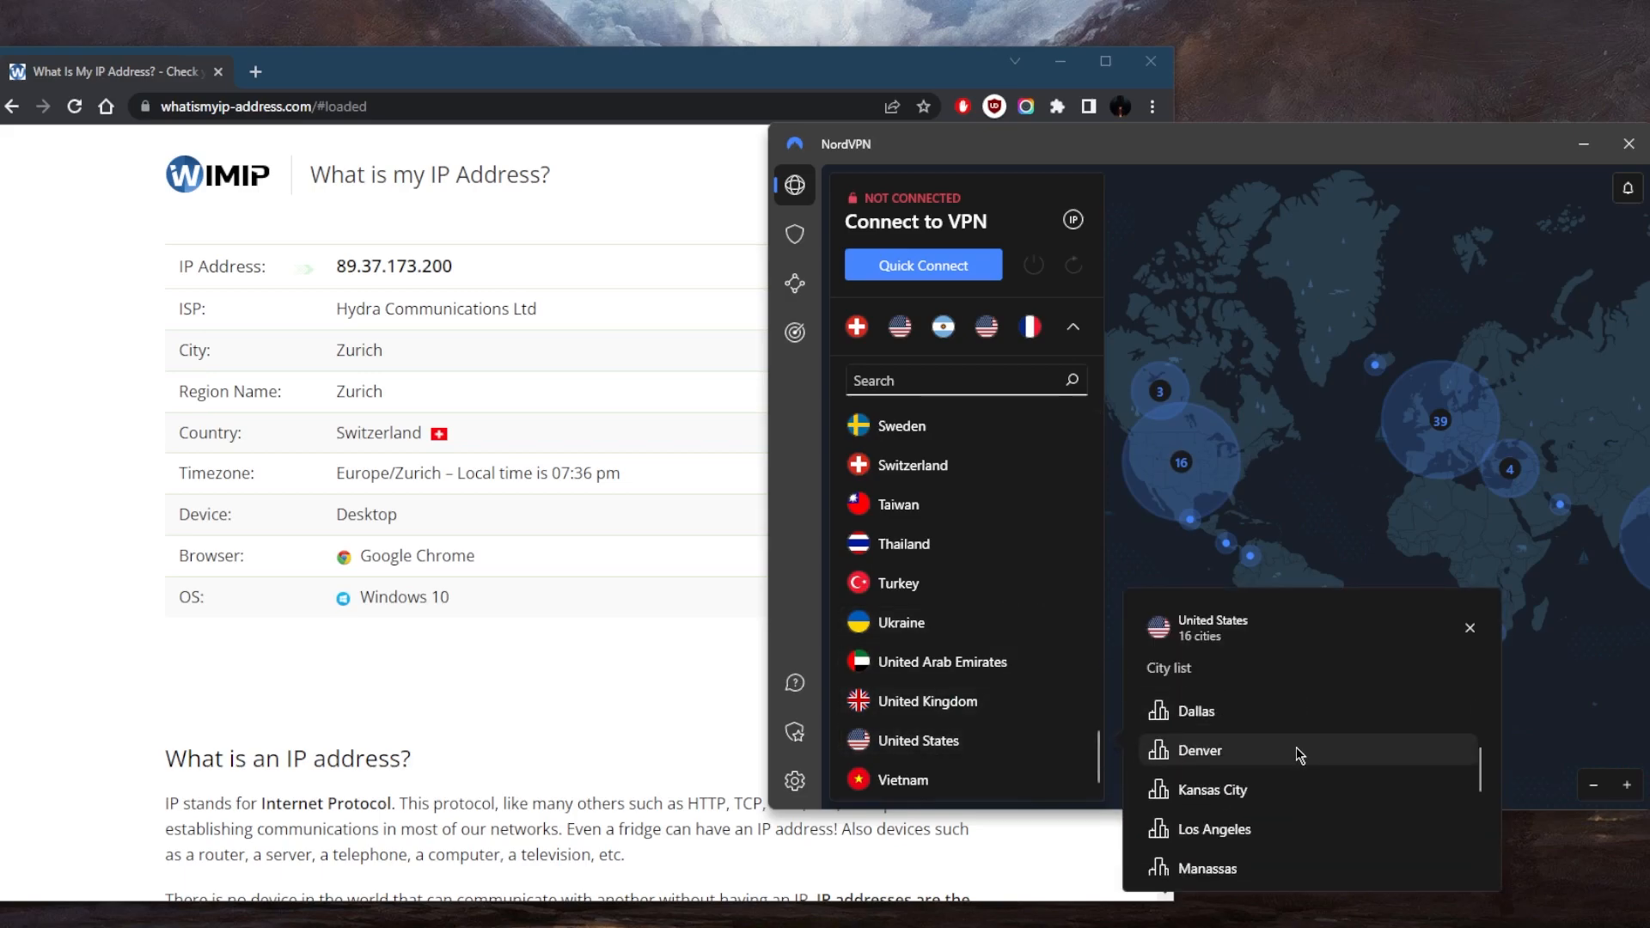
pyautogui.scroll(-3)
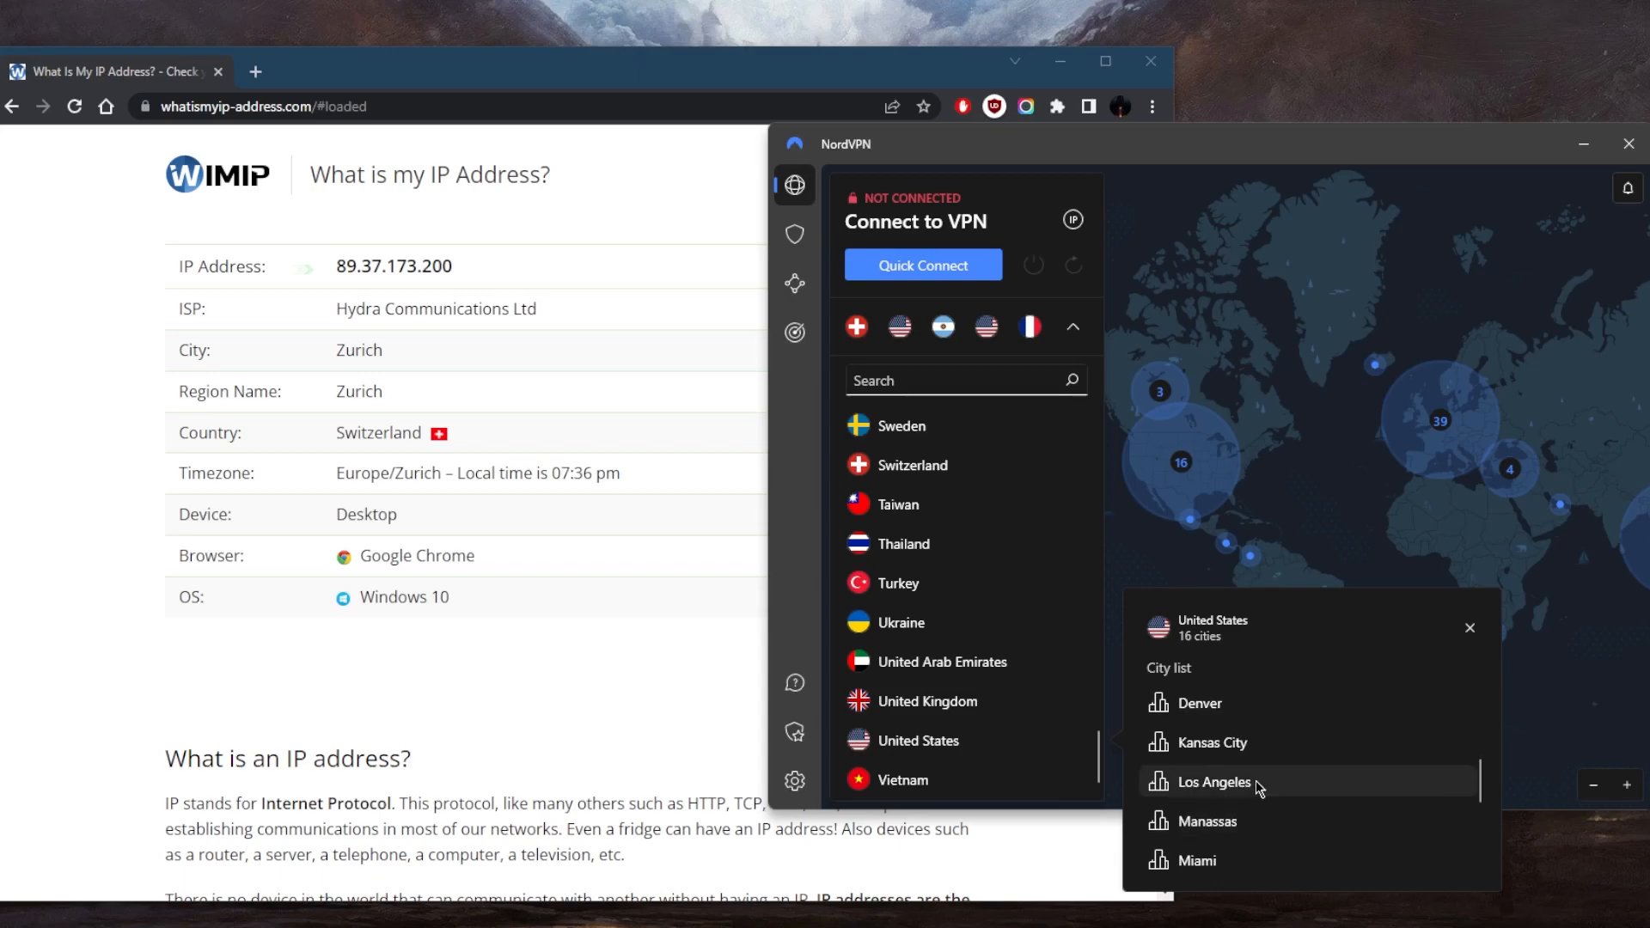
pyautogui.click(1215, 782)
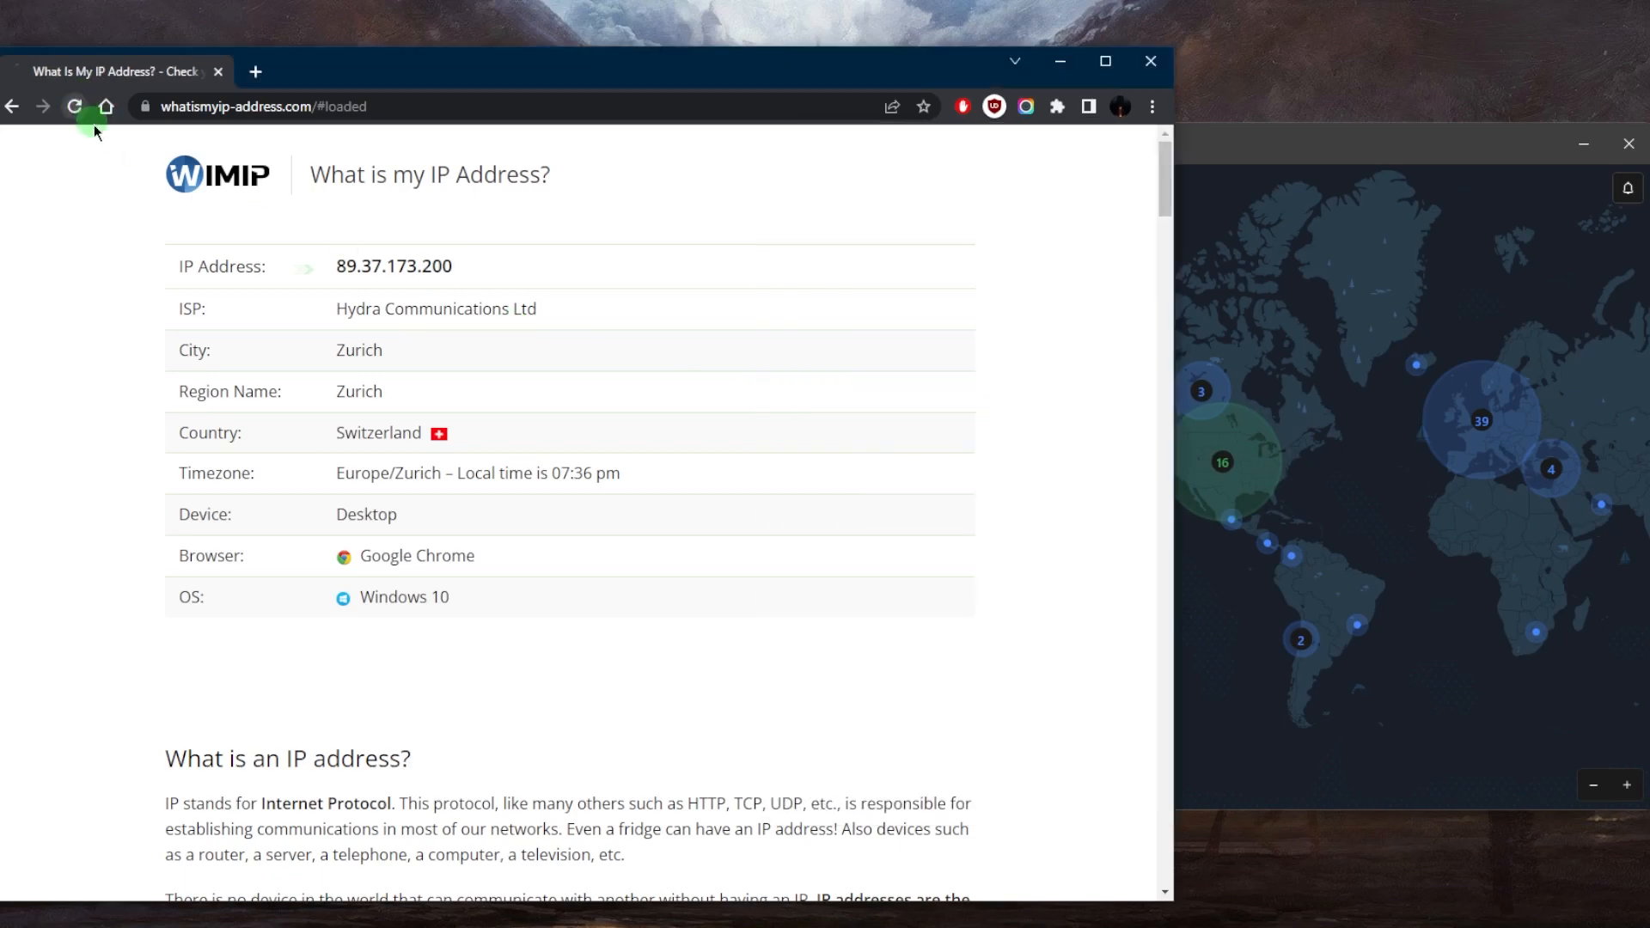
# - Refresh the IP page to confirm a Chicago, United States address, then disconnect the VPN
pyautogui.click(74, 105)
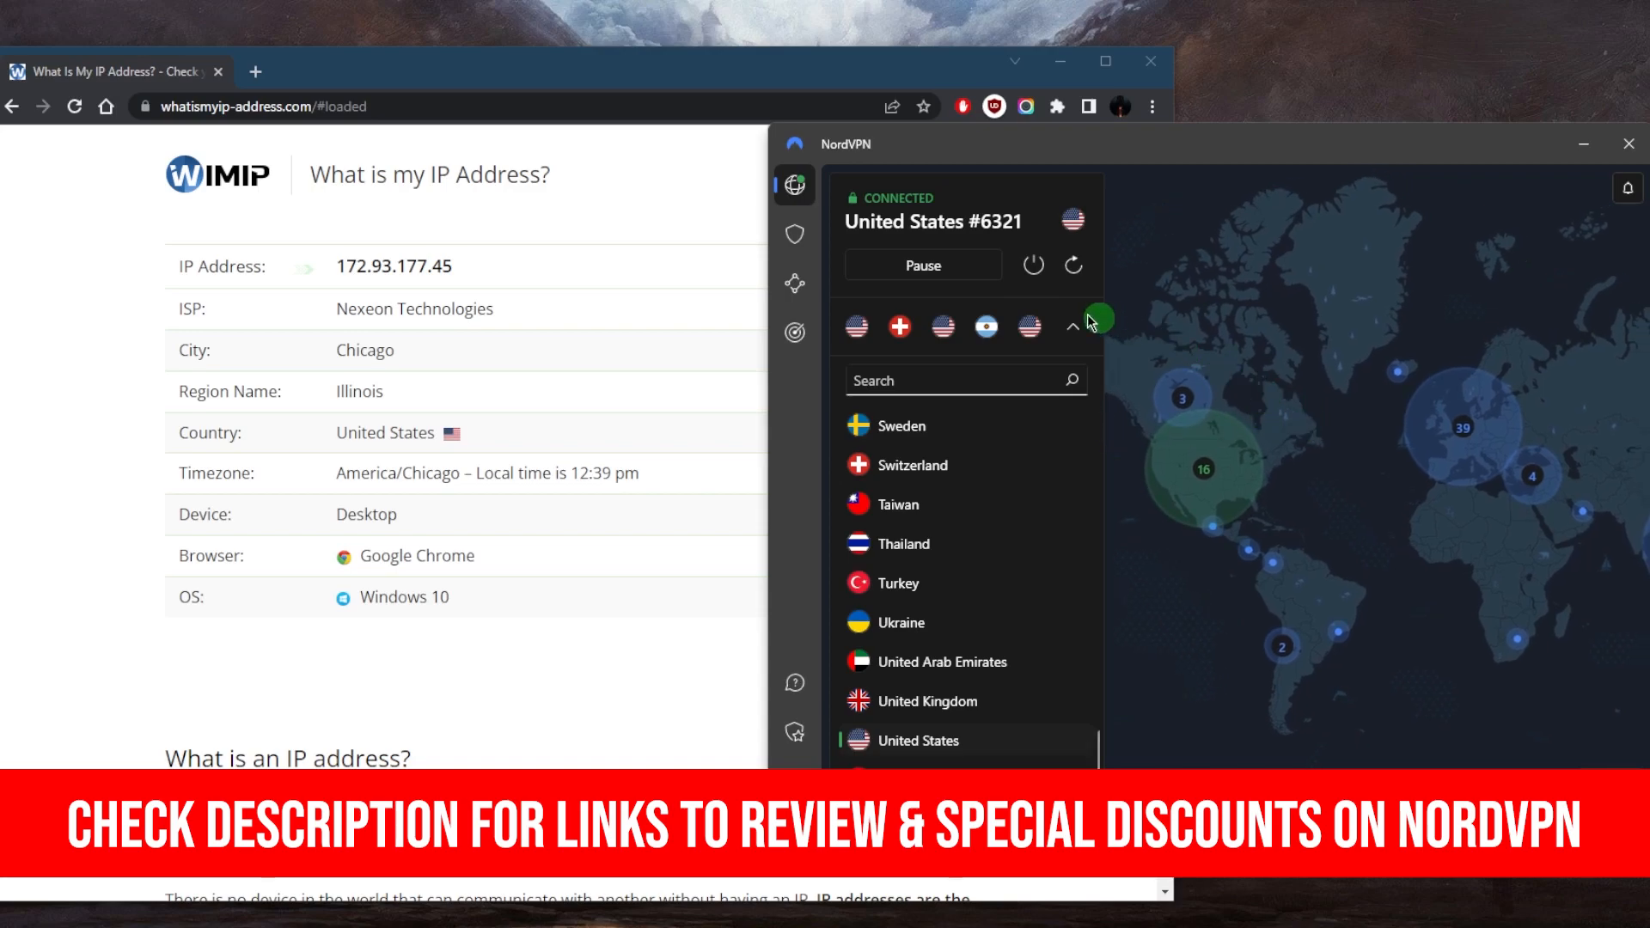
pyautogui.click(1033, 265)
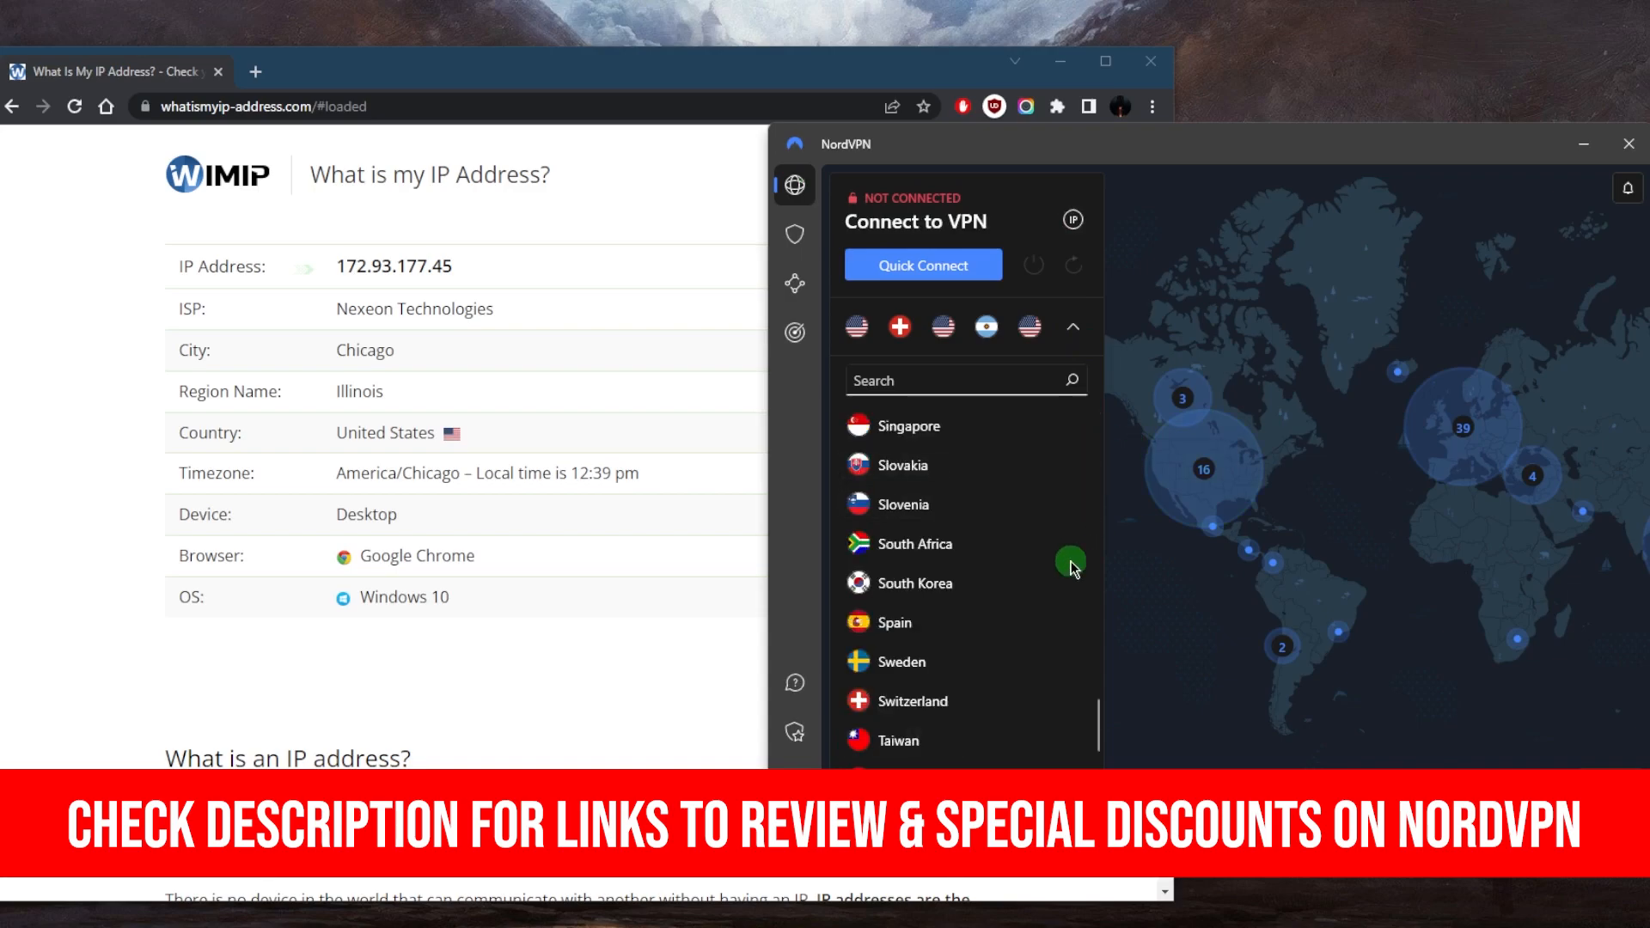